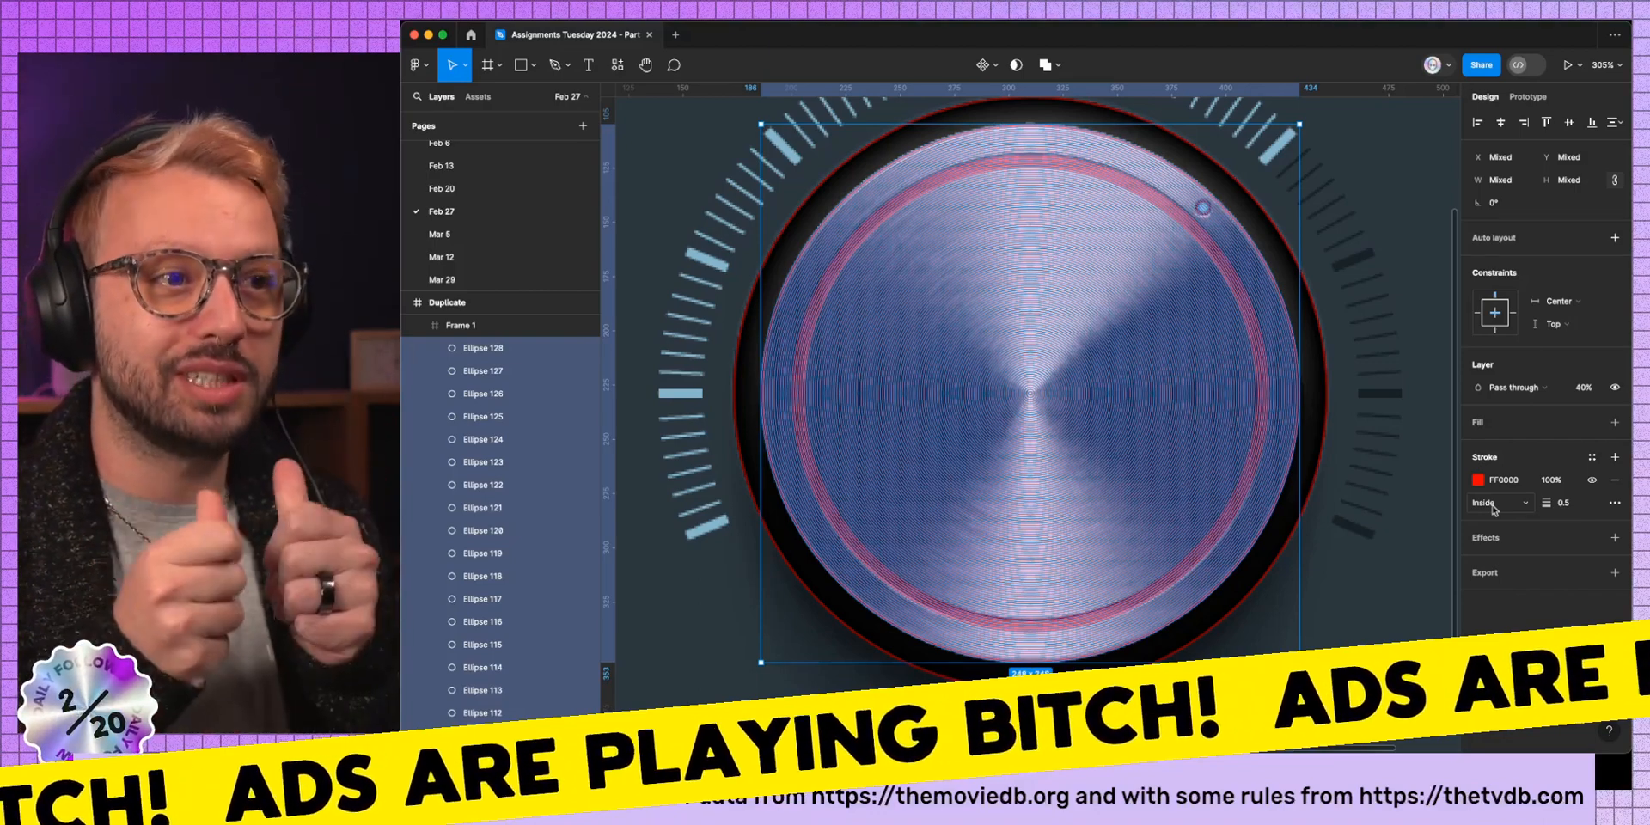
Select the frame's ring ellipses and give them thin aligned strokes (0.4, 0.3).
click(1489, 502)
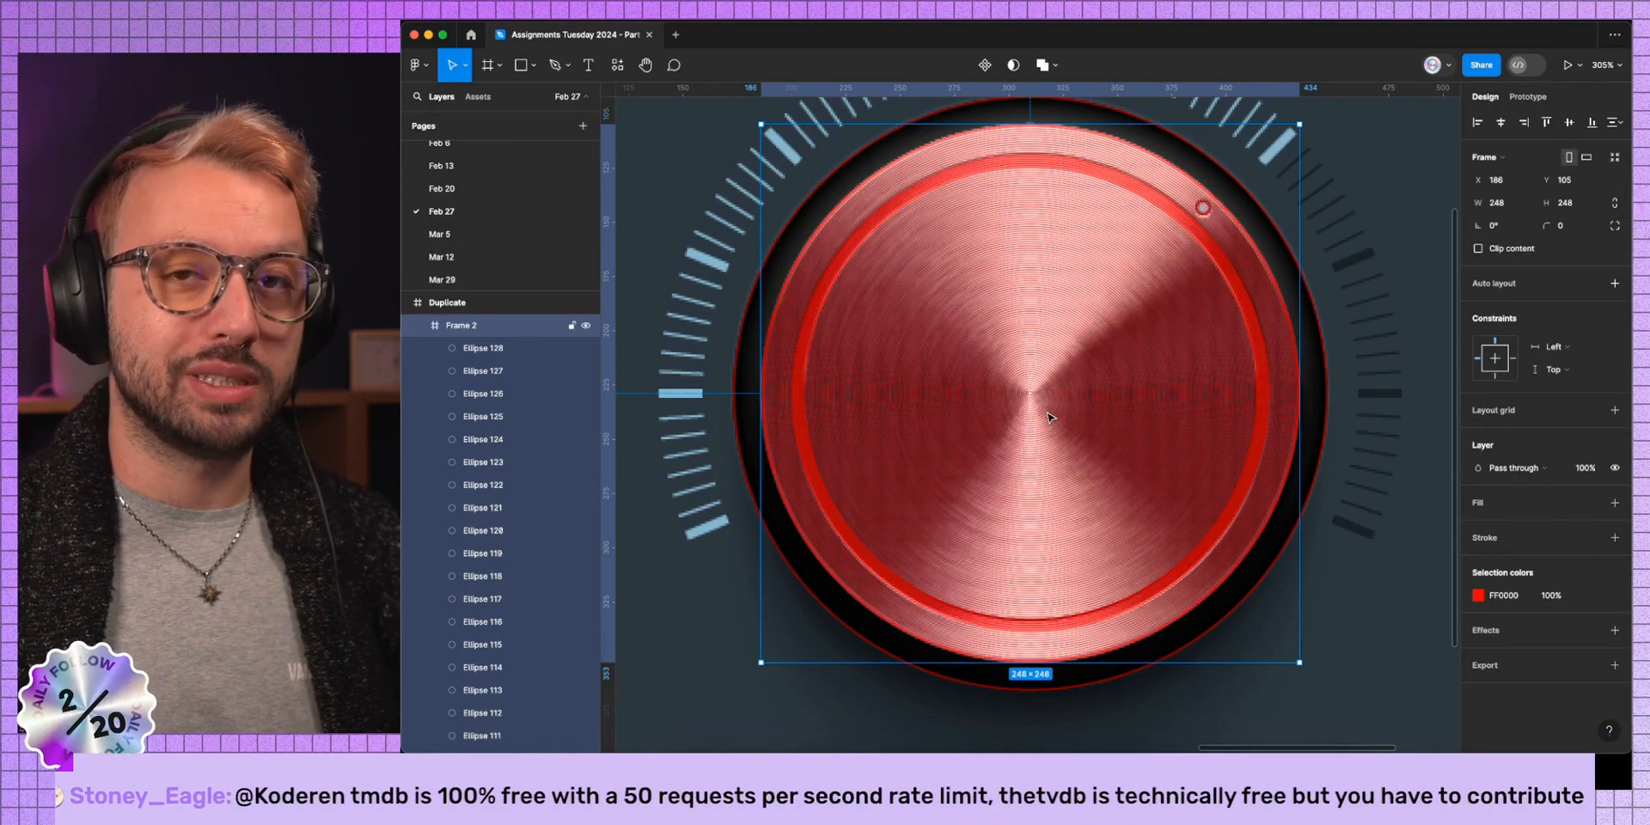
mouse_move(991, 365)
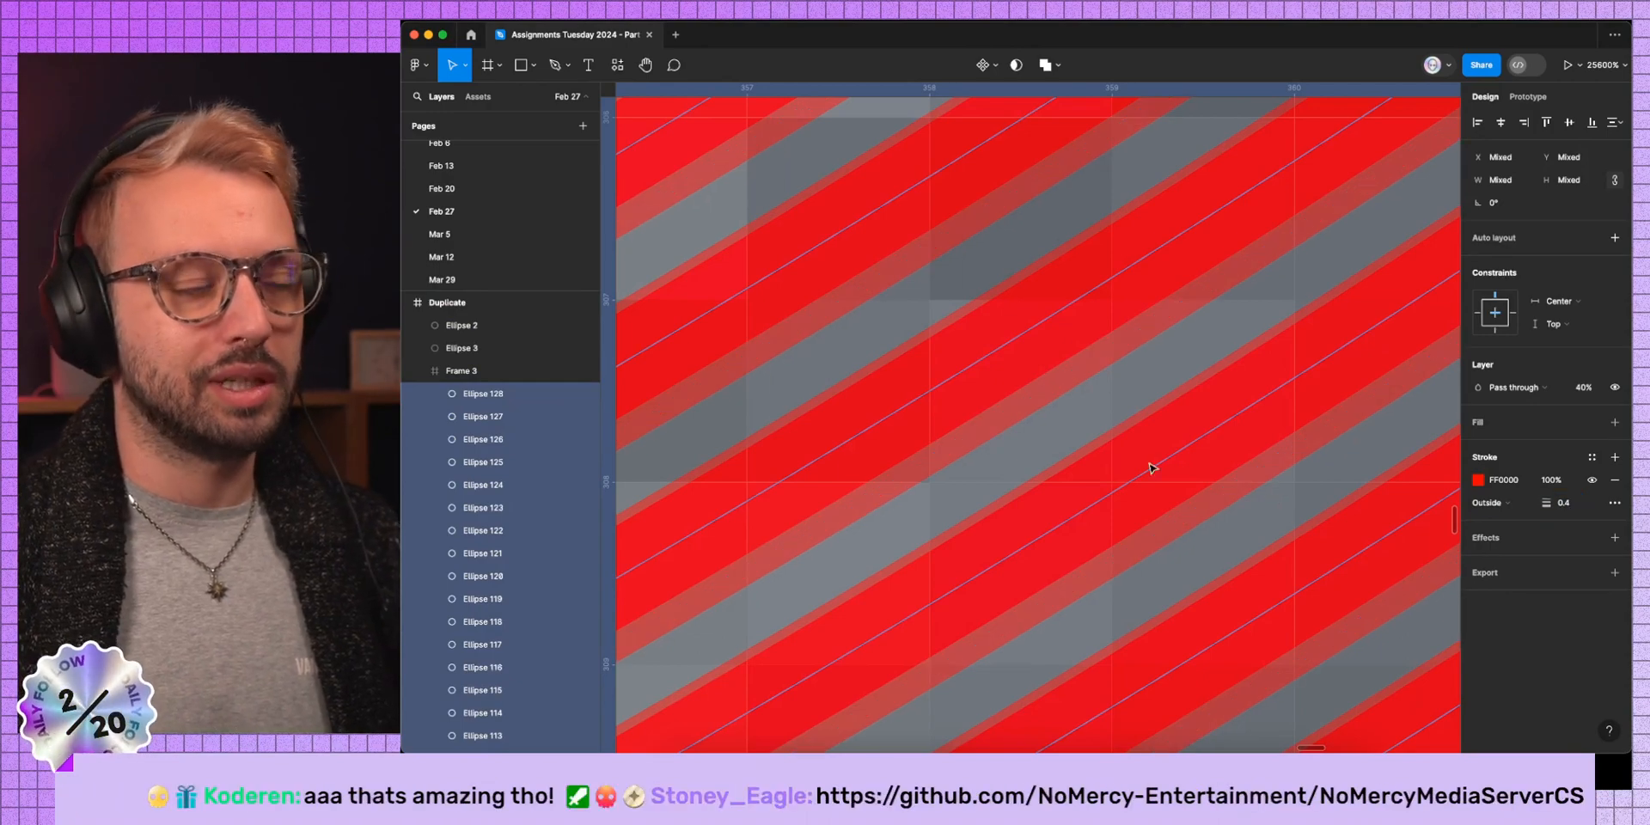
click(417, 370)
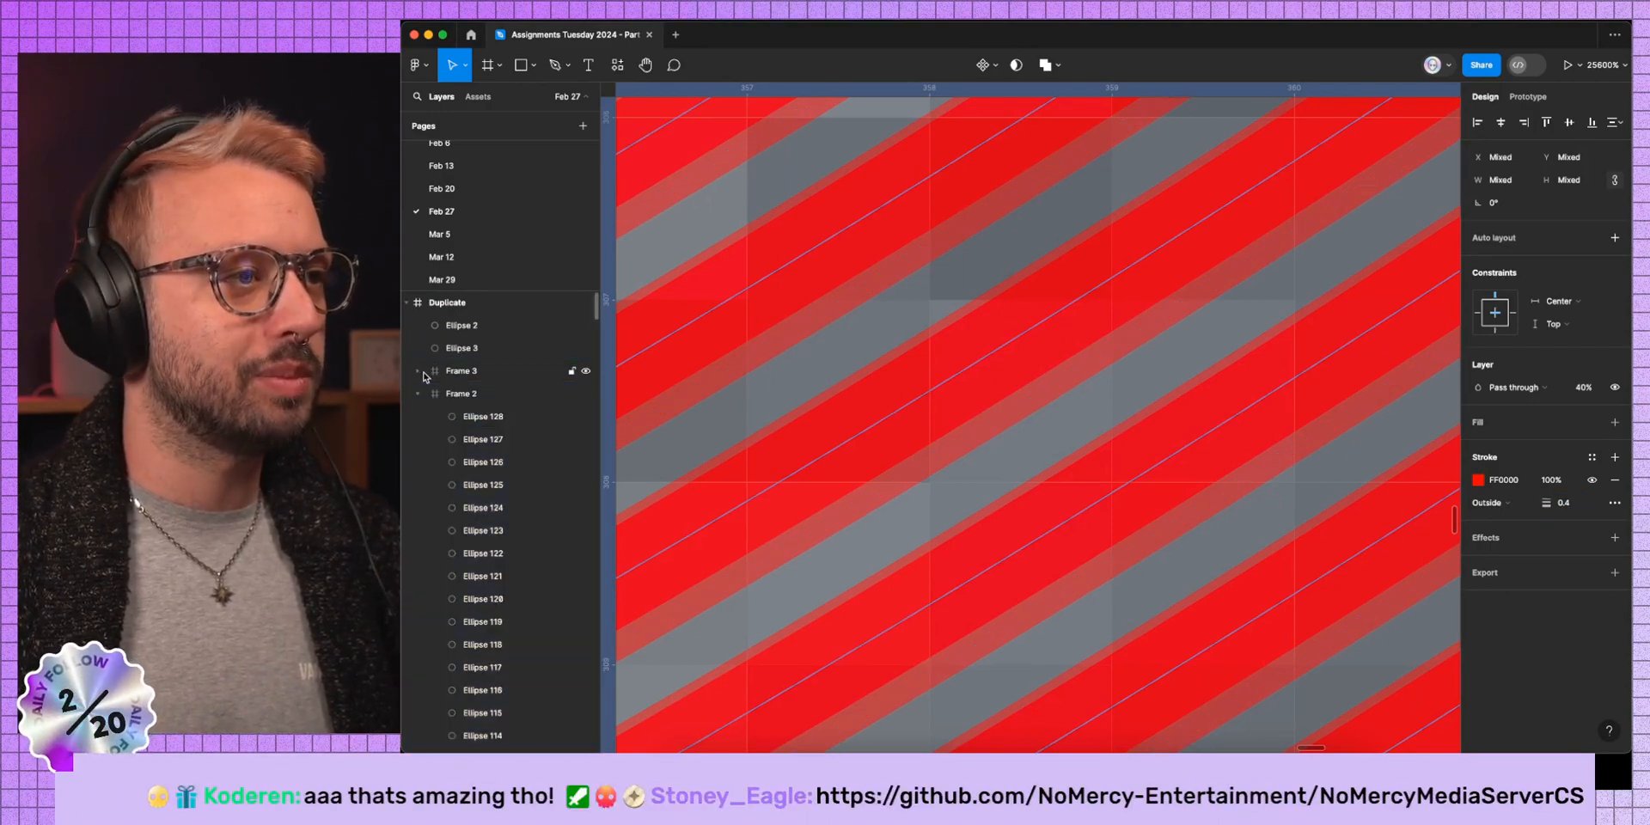
click(417, 371)
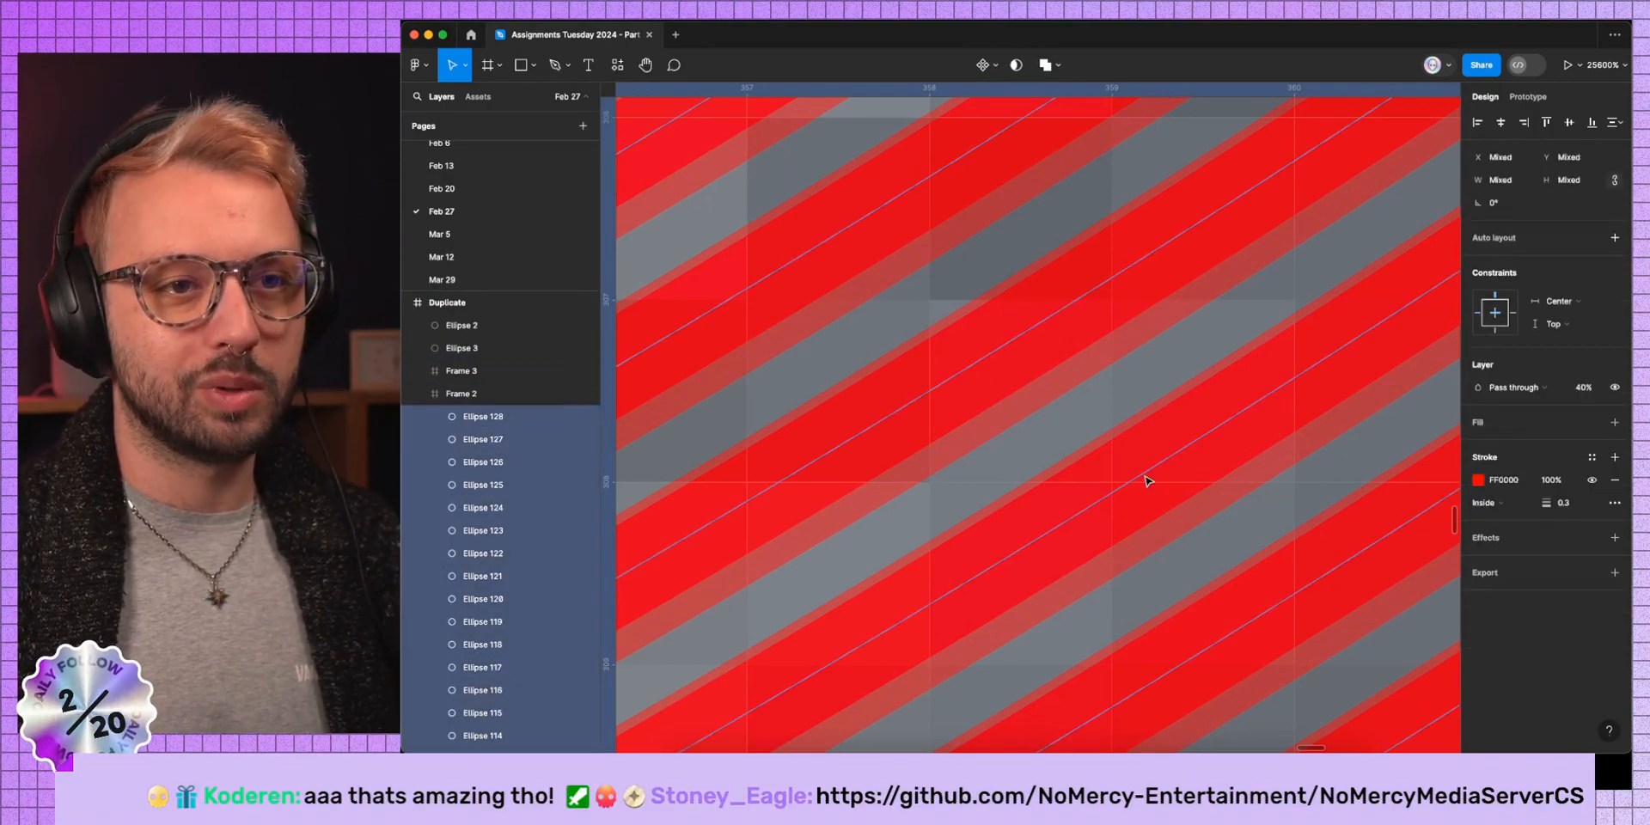
click(1561, 502)
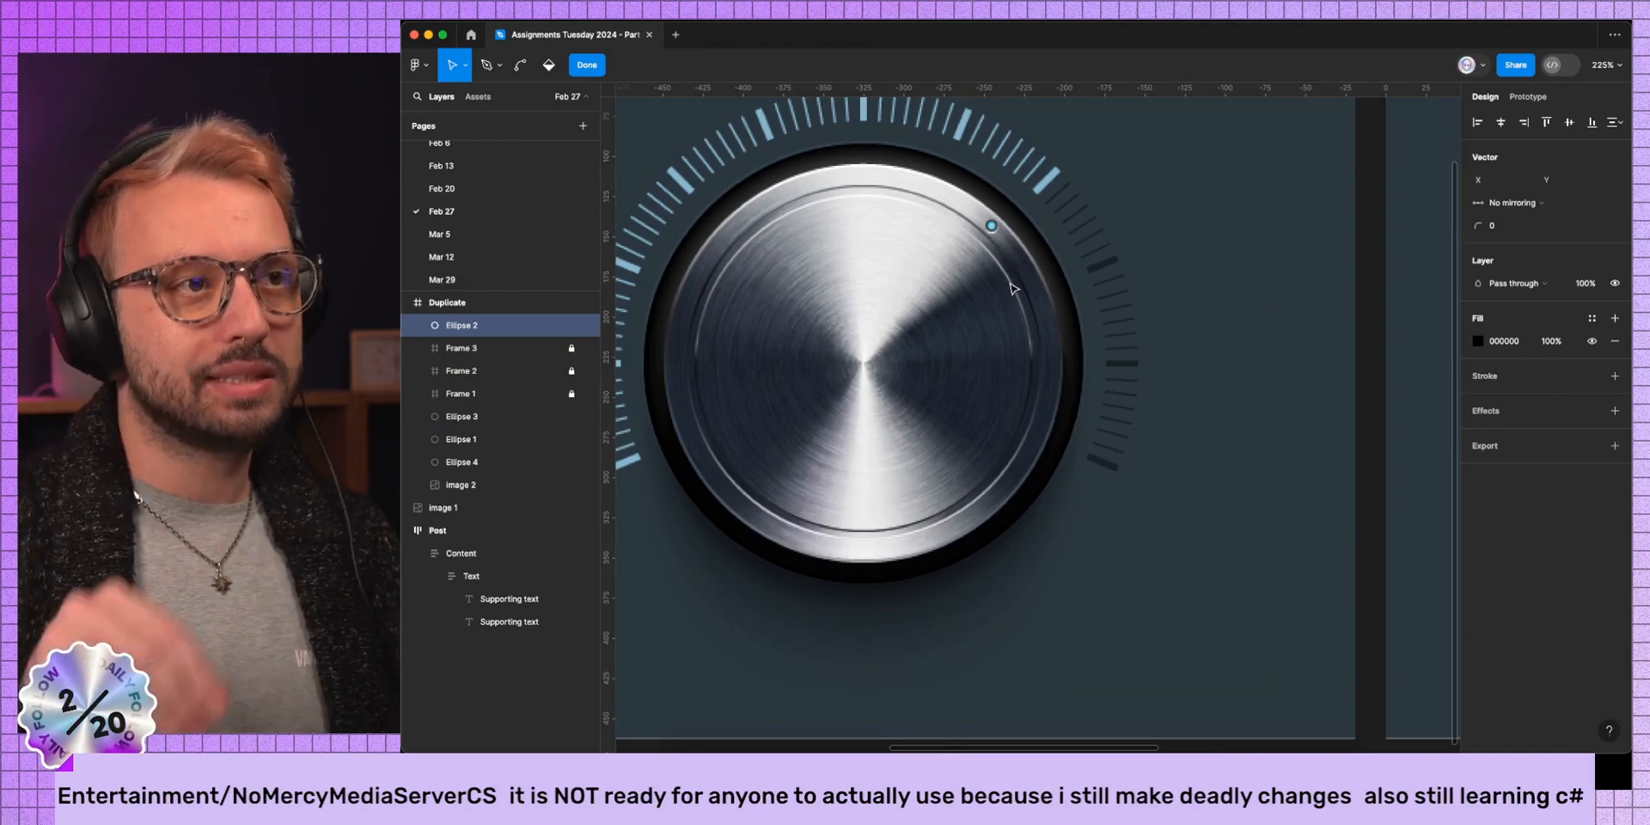
Give Ellipse 2 a 10% black fill and a Drop shadow (Y 4, blur 4, 25%).
click(1550, 340)
text(10)
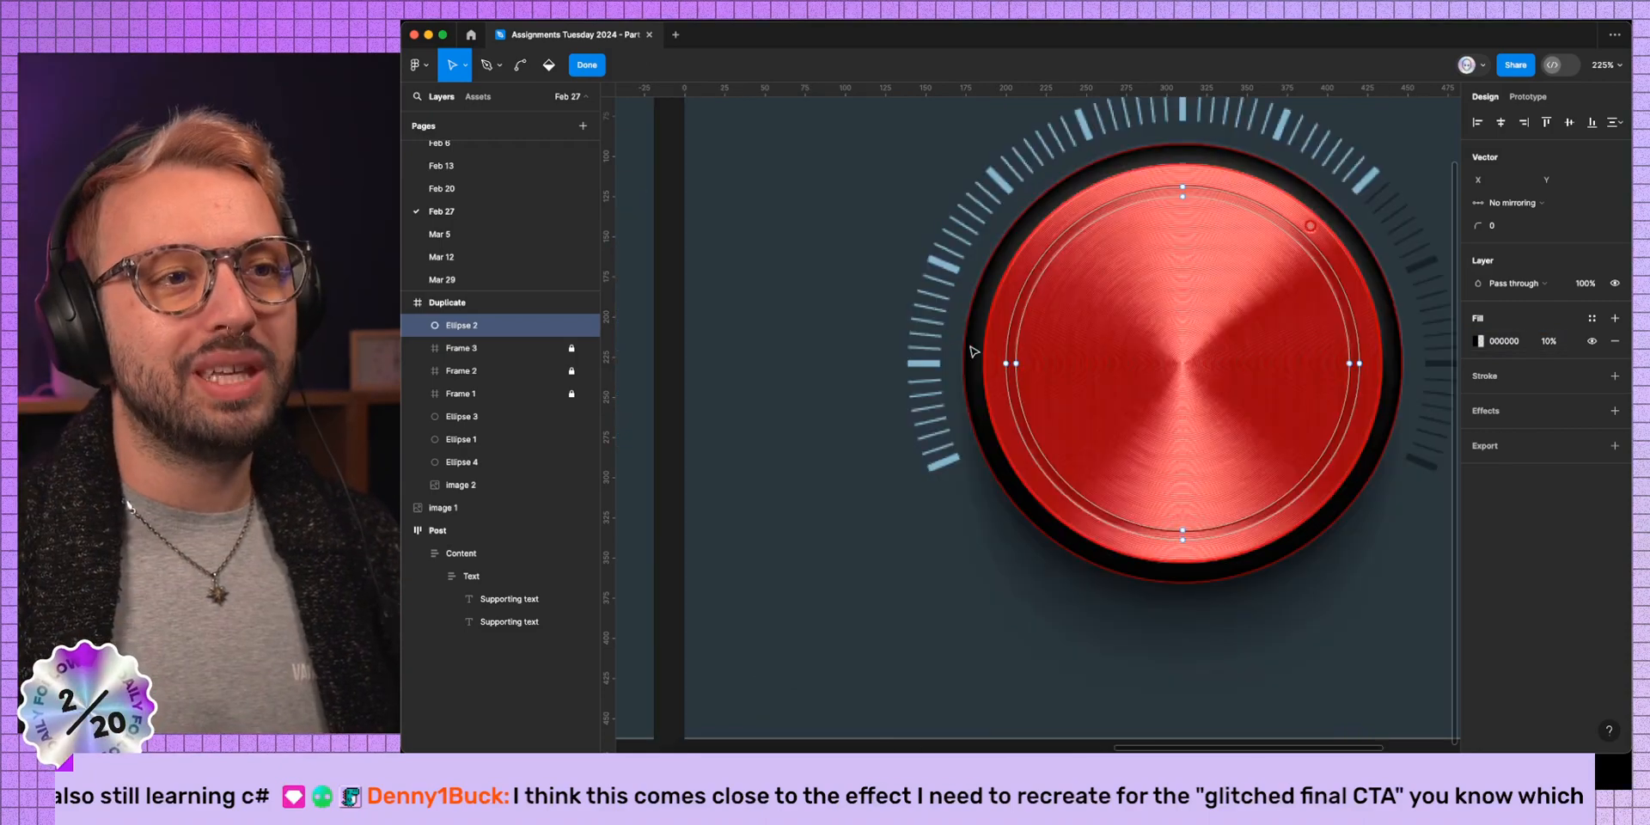
scroll(down, 3)
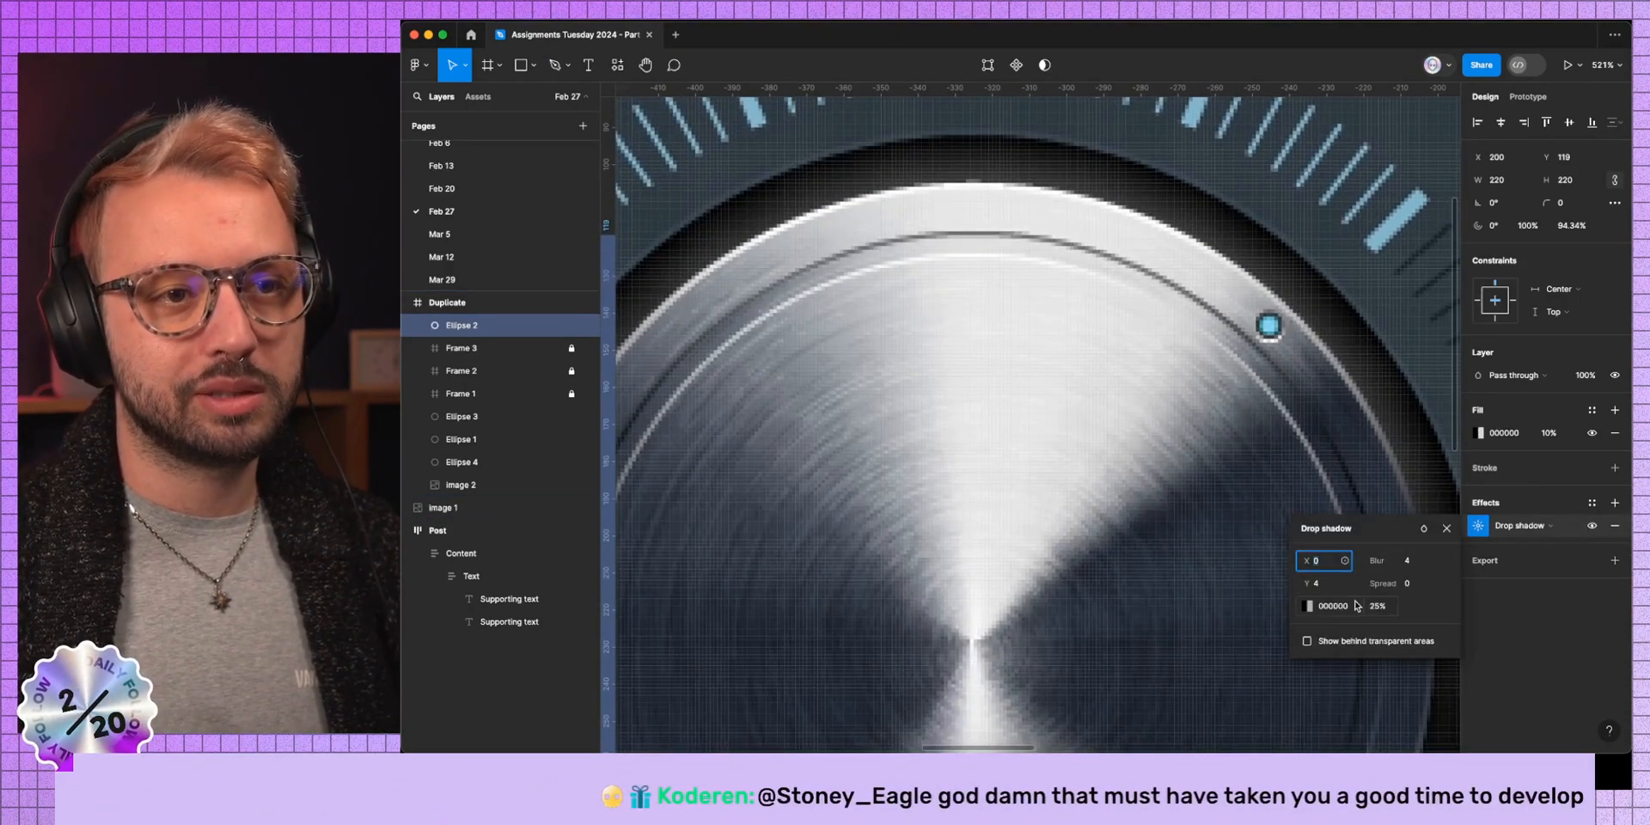
click(1310, 605)
text(Outer)
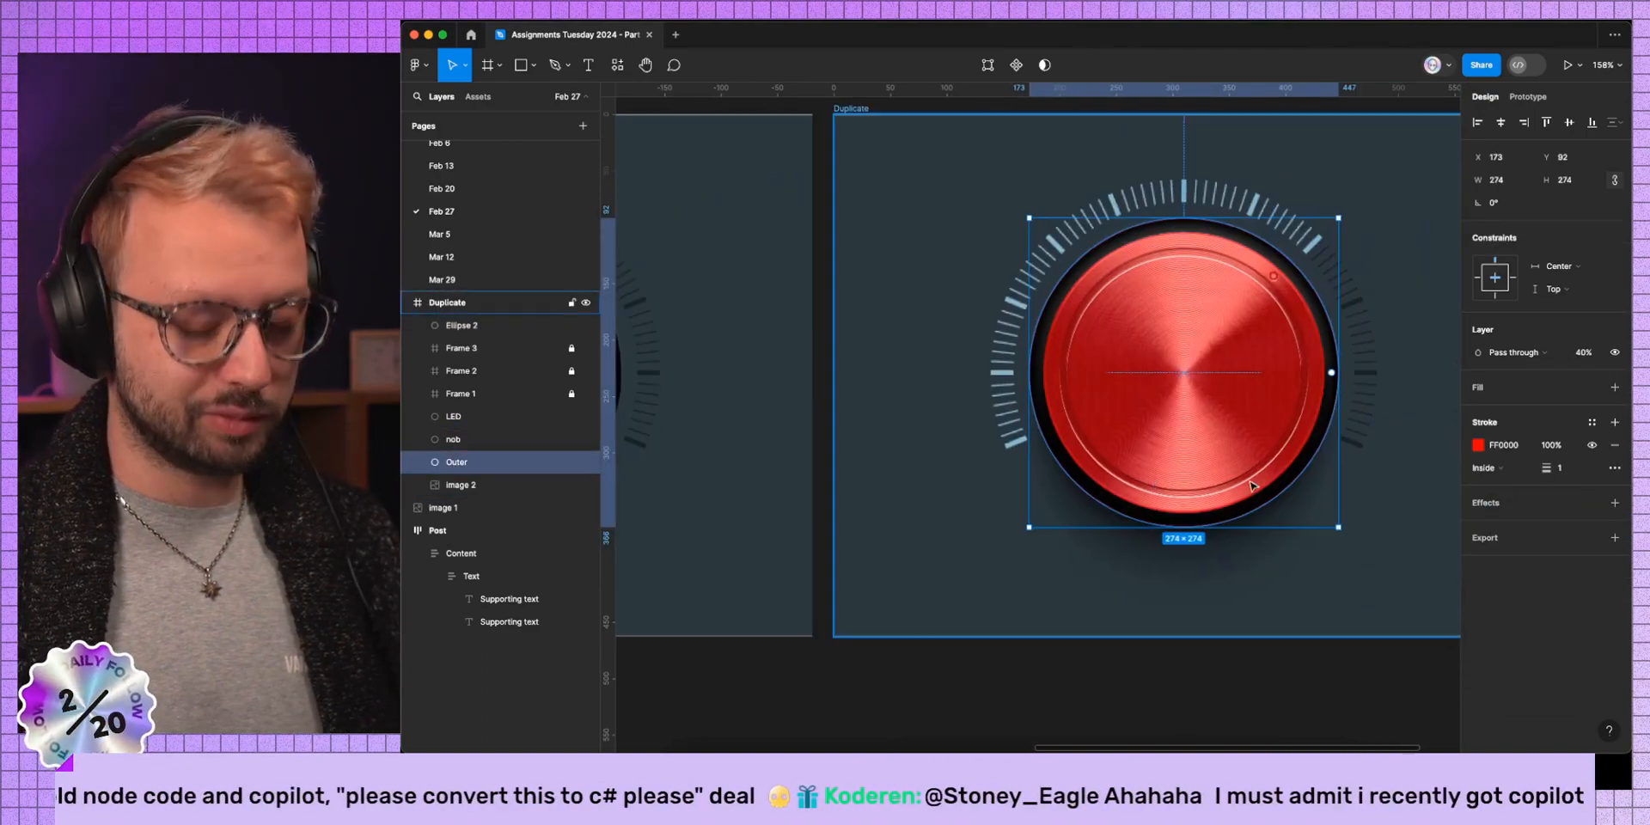
Enlarge the copied Outer circle and set a dashed stroke with dash/gap values 5, 6, 3, 5, 8.
drag(1339, 524, 1369, 557)
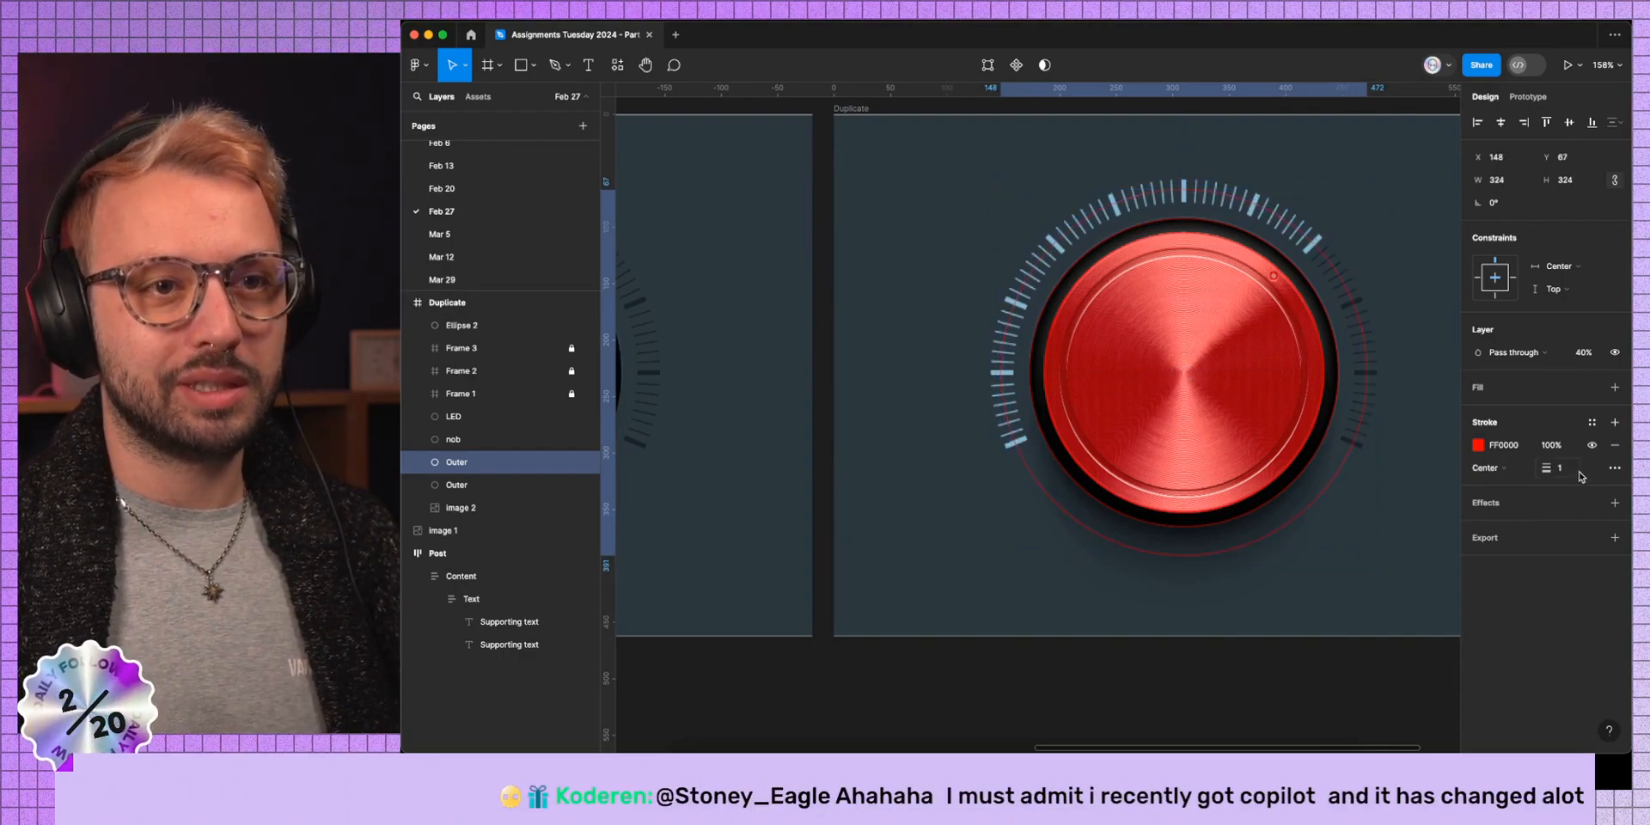
click(1616, 468)
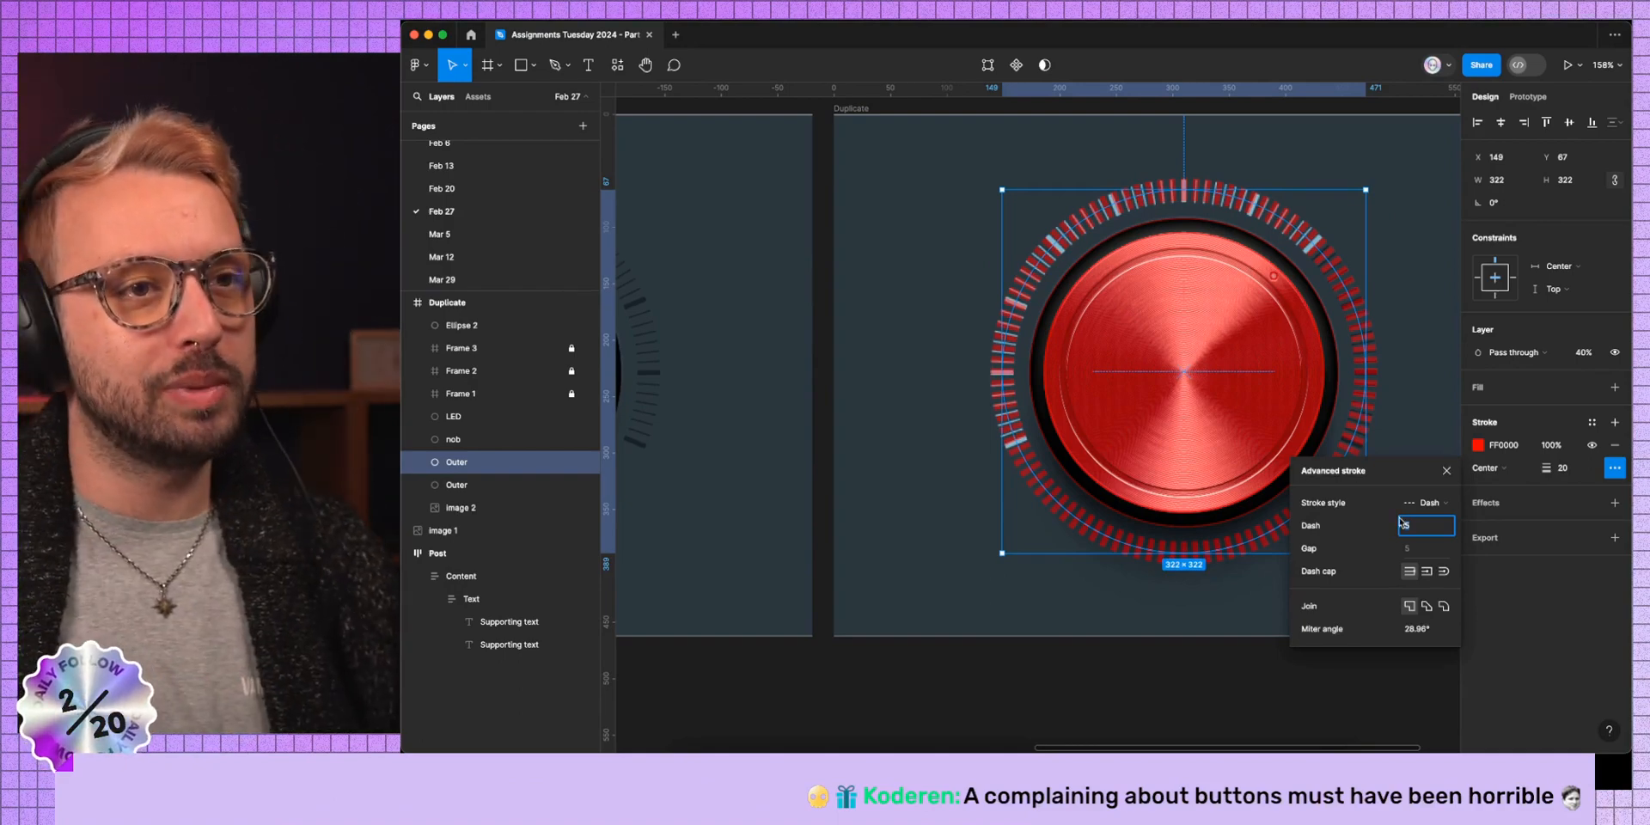
text(5)
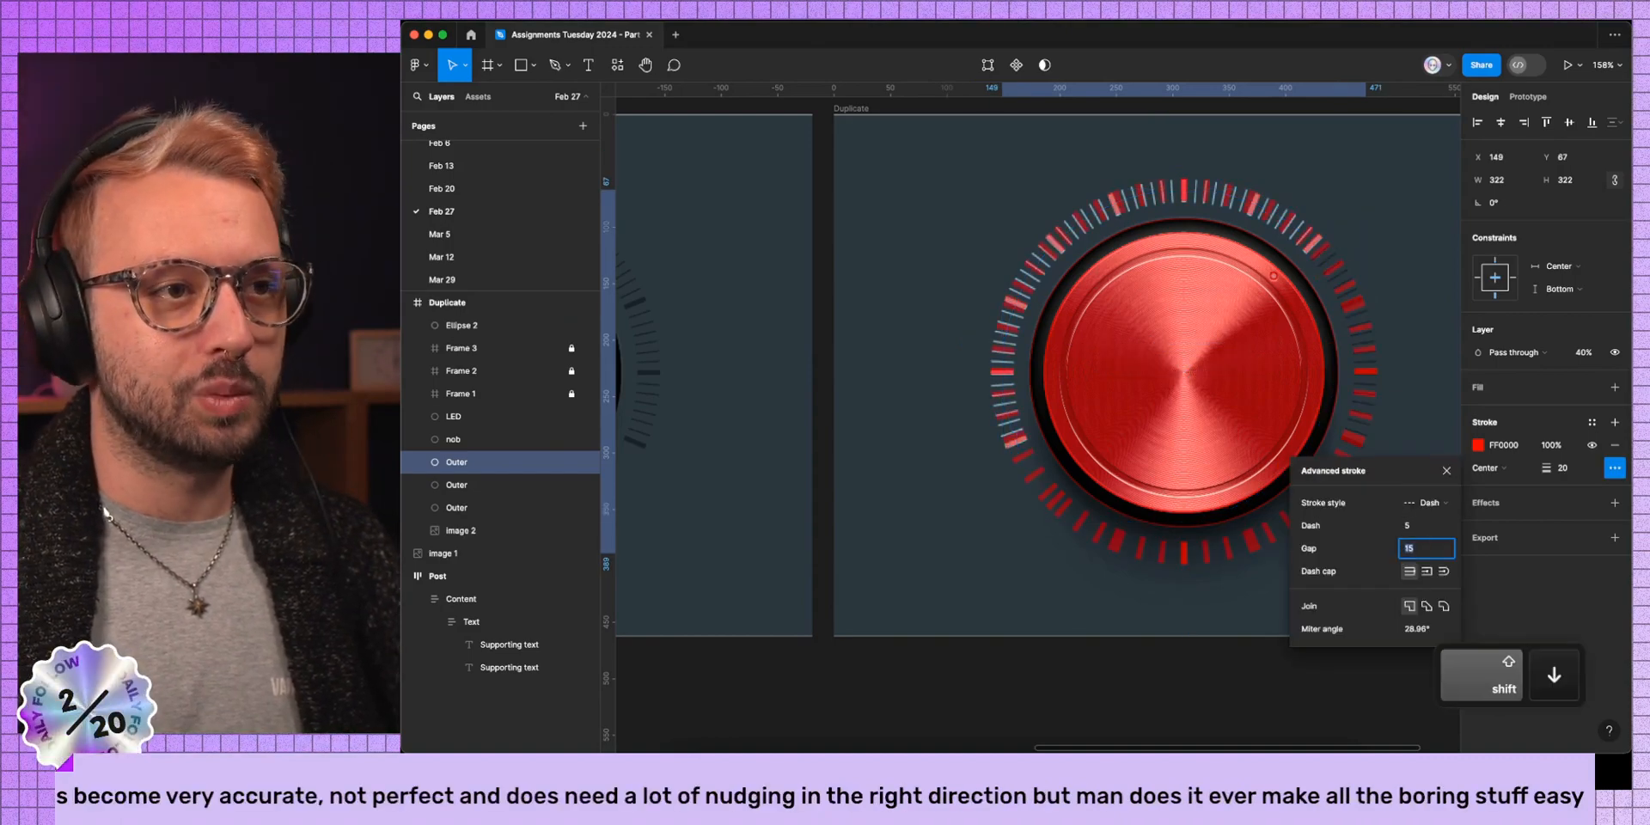
text(6)
click(1428, 525)
text(2)
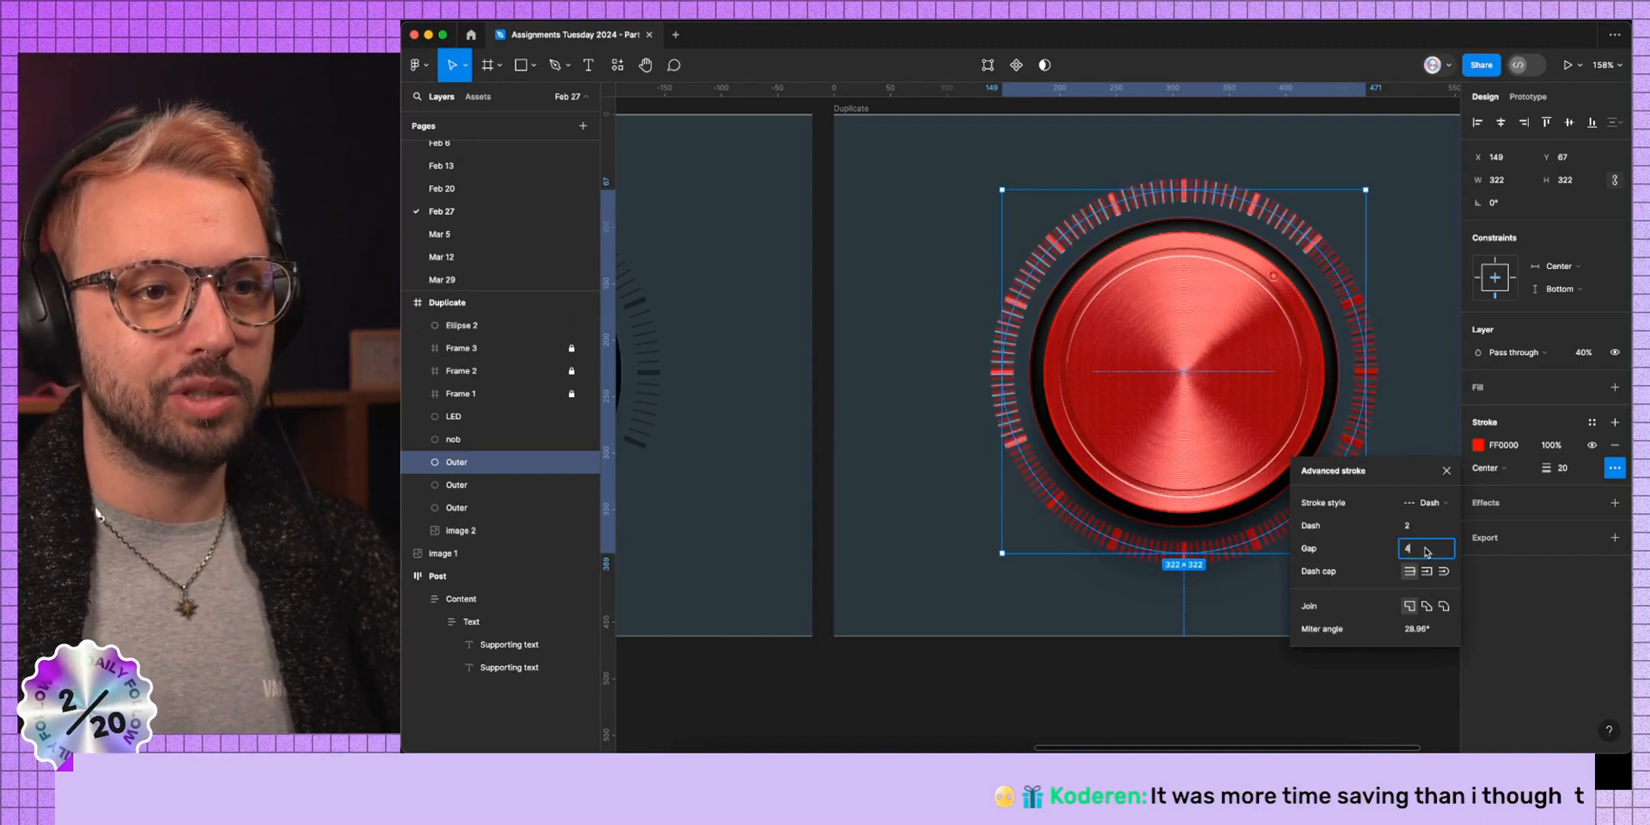
text(3)
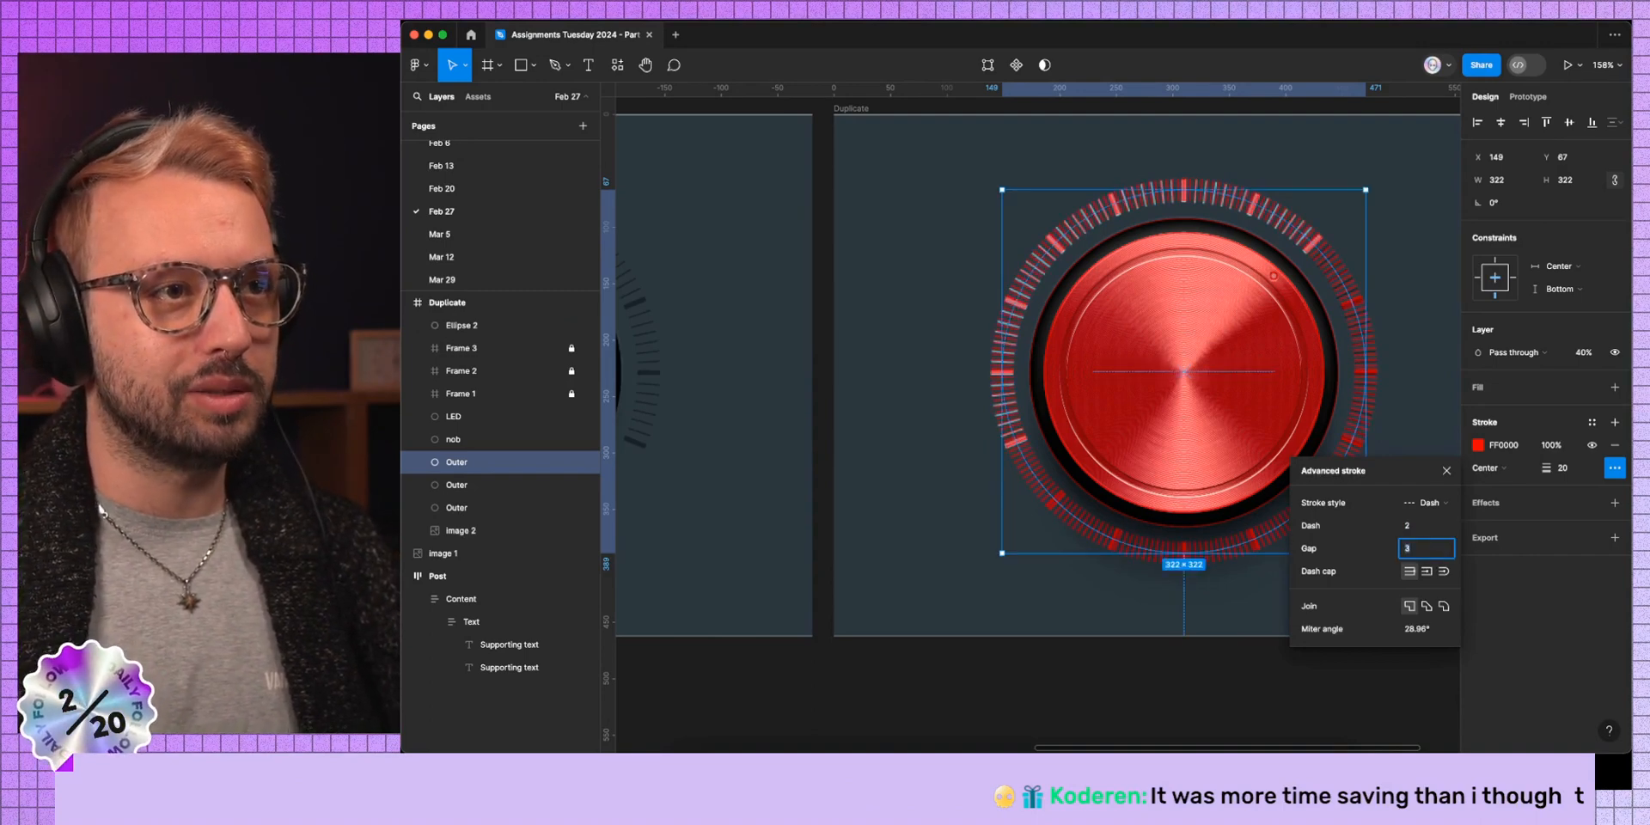
text(5)
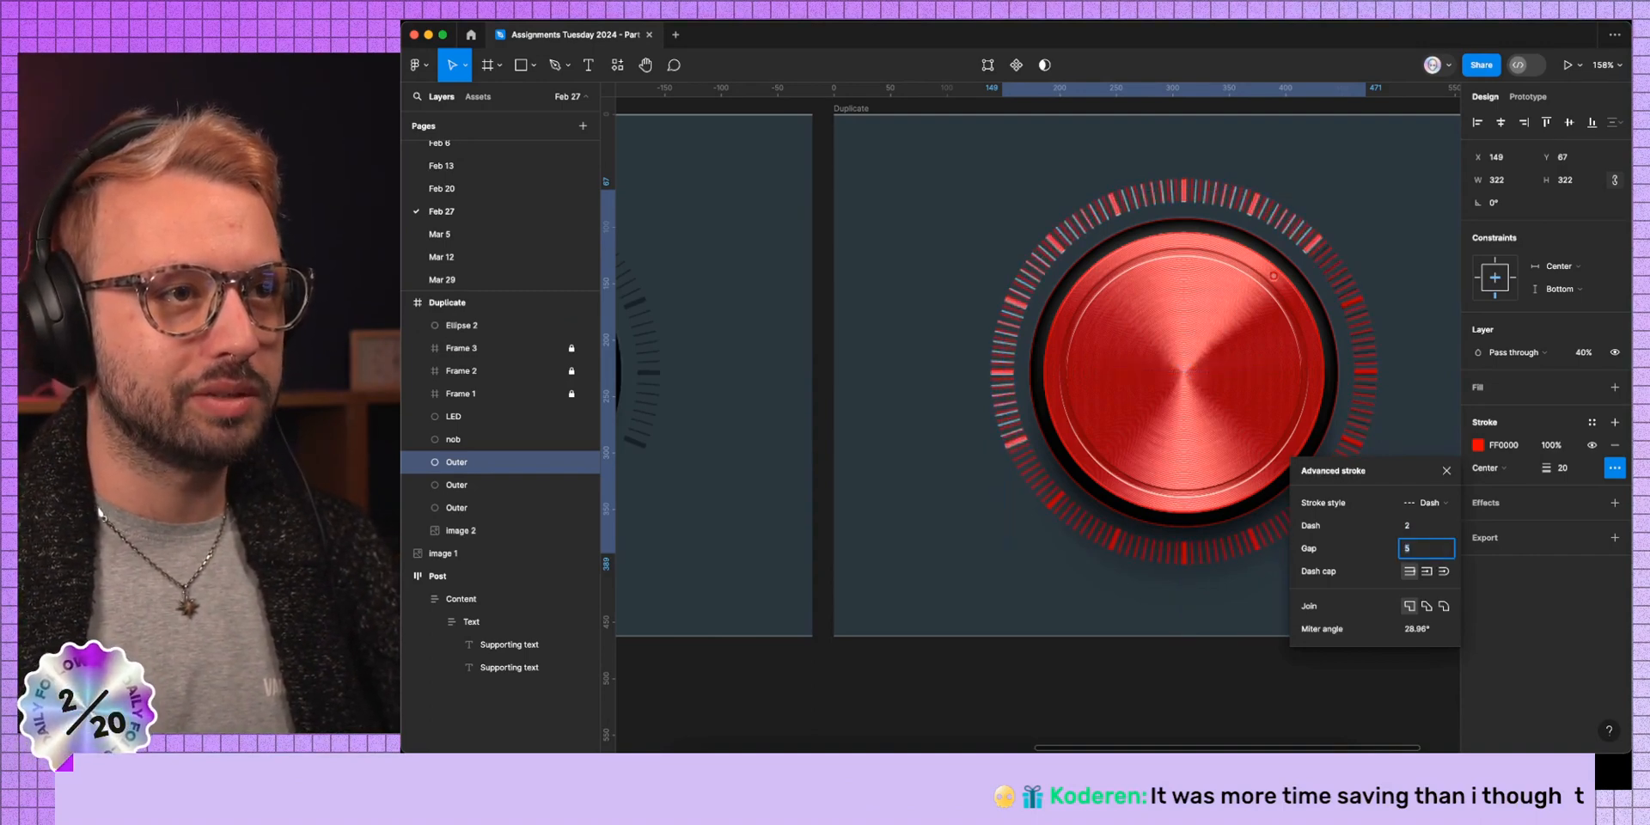
text(8)
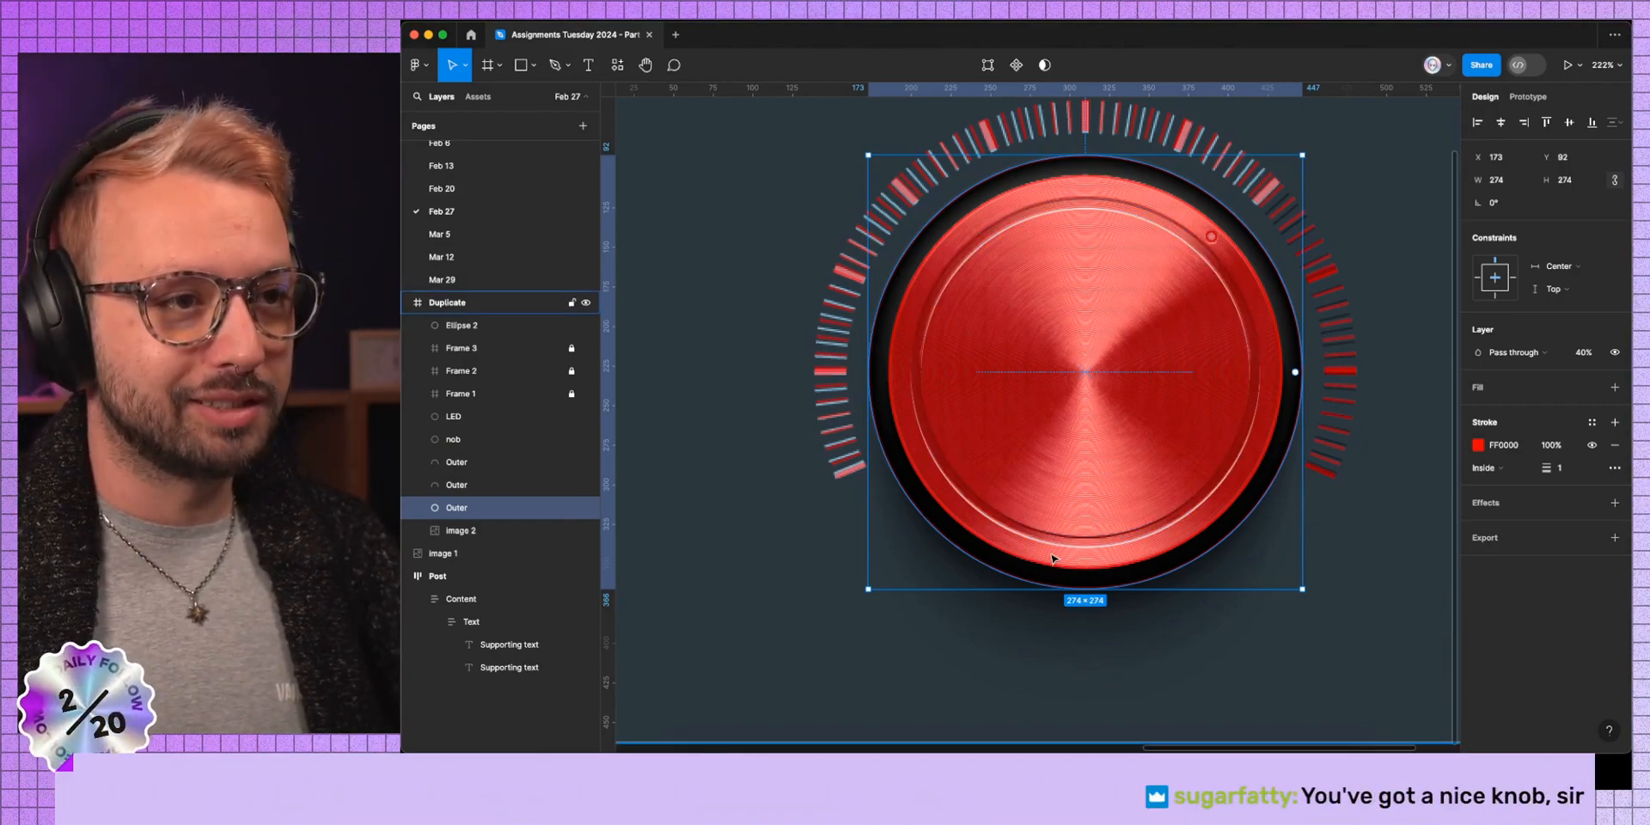
mouse_move(1068, 372)
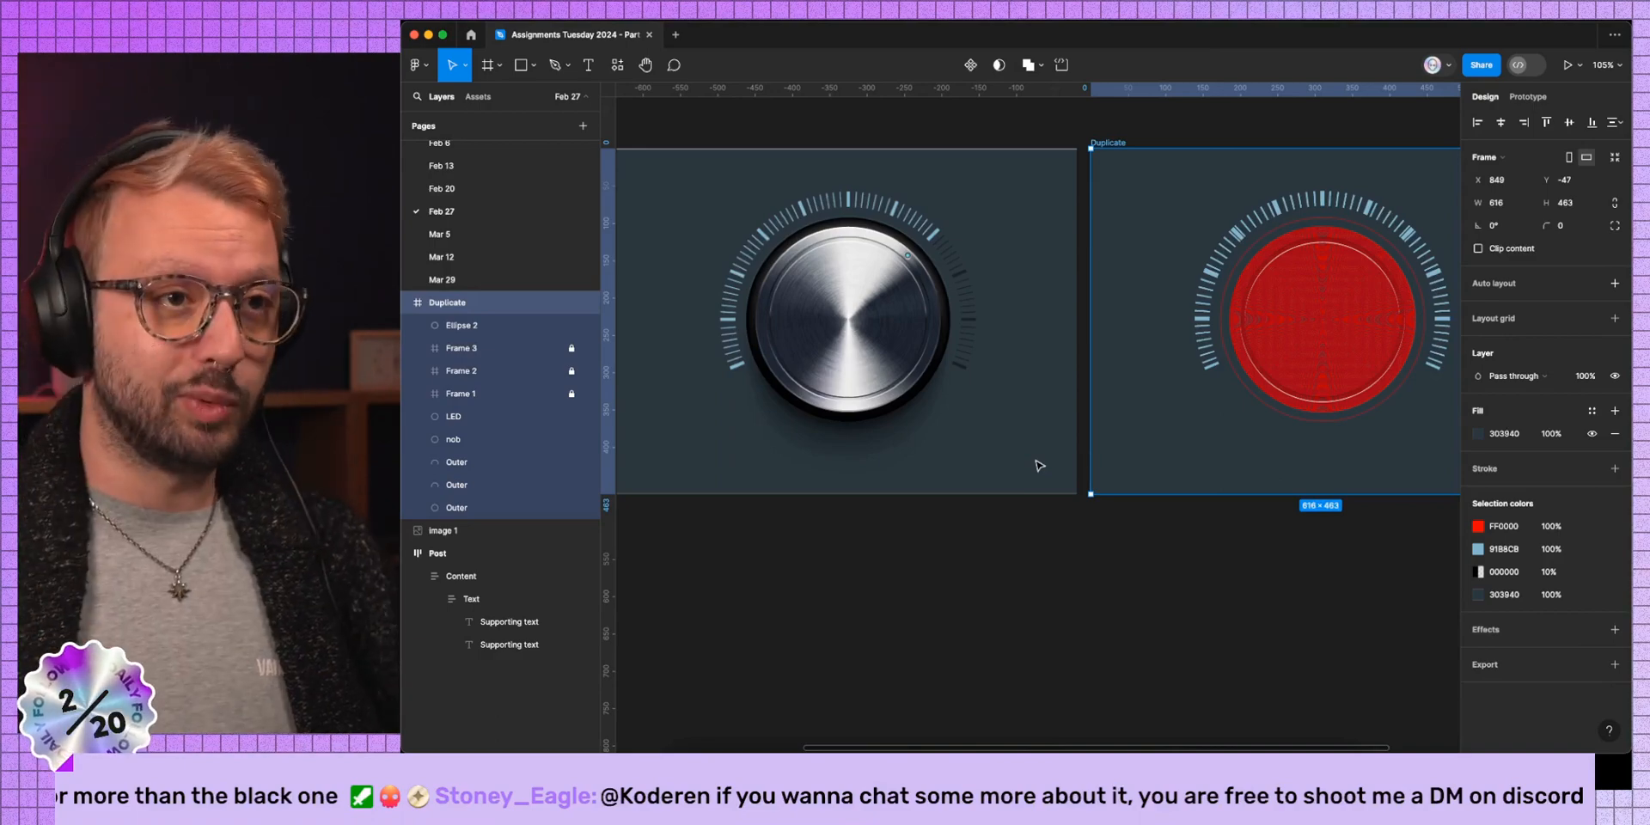
Fill the duplicate frame's Outer ellipse with a linear gradient and add an Inner shadow.
click(453, 439)
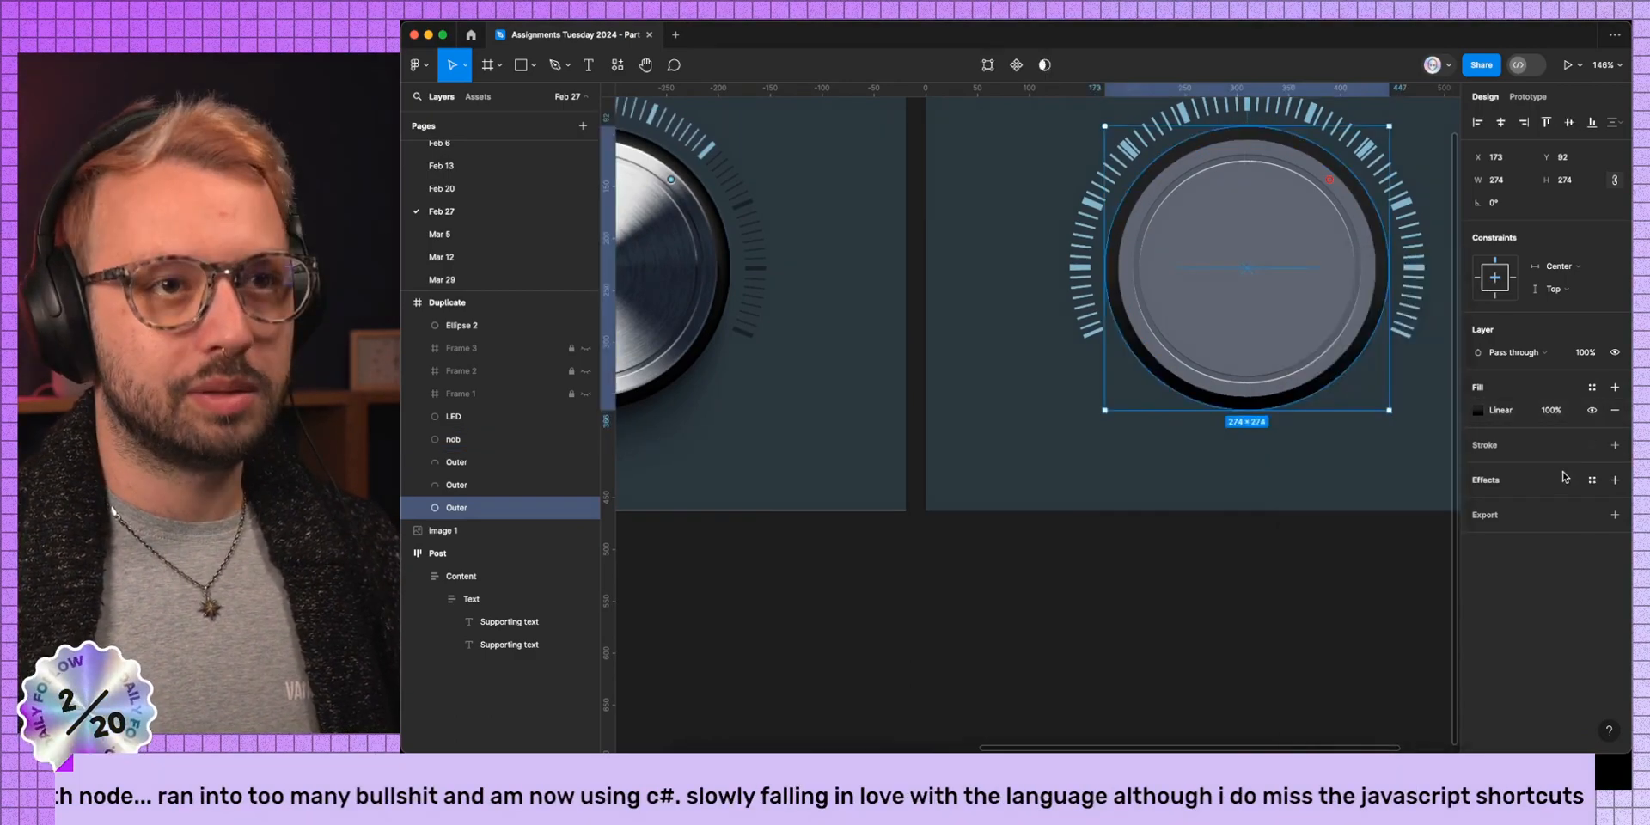
click(1615, 479)
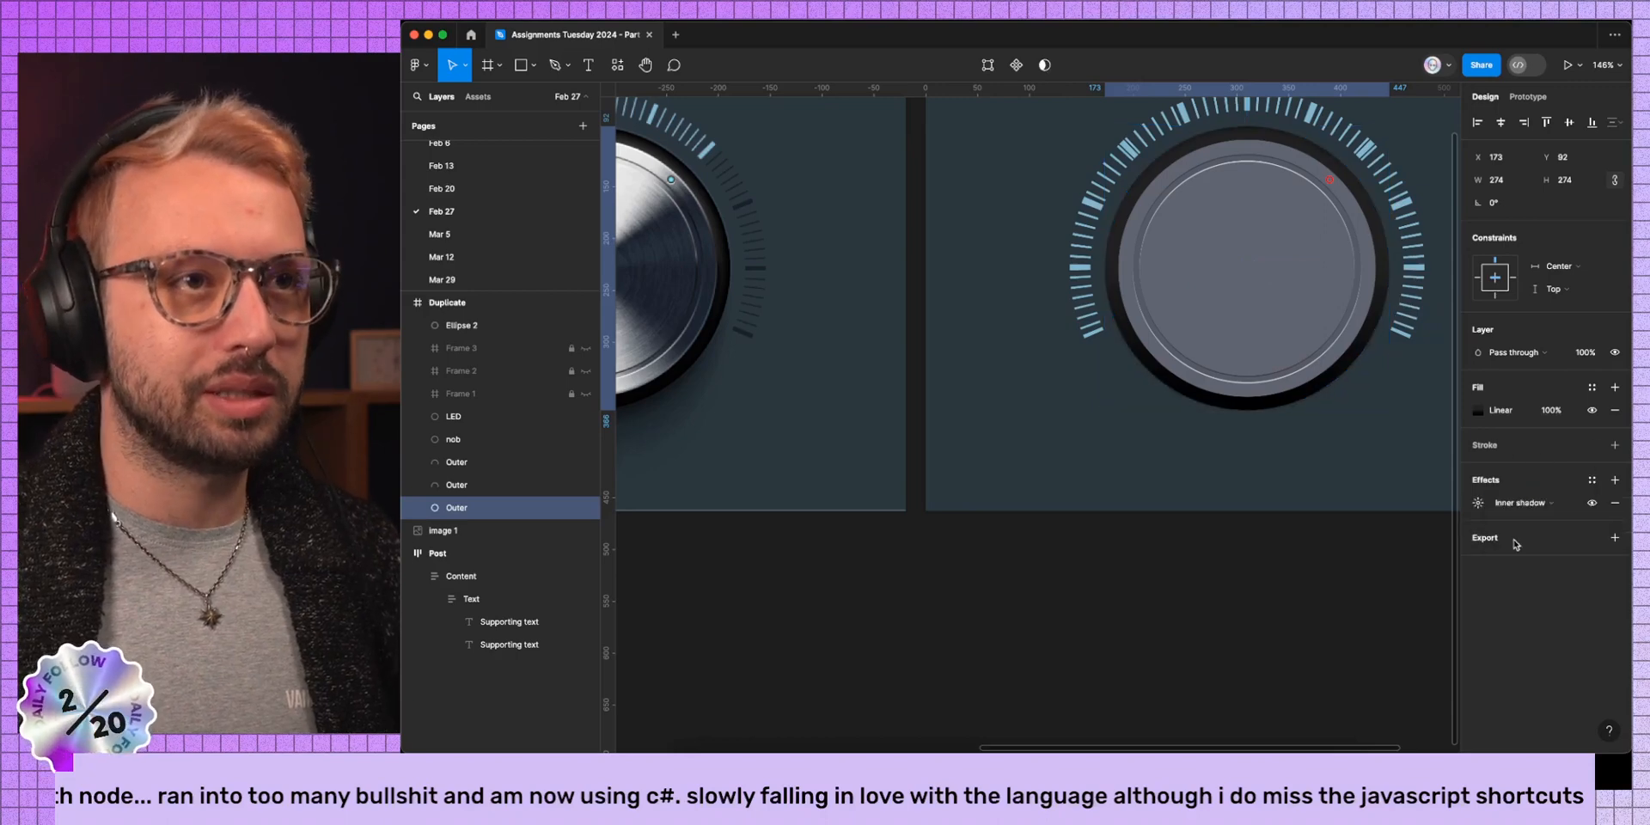
click(1478, 502)
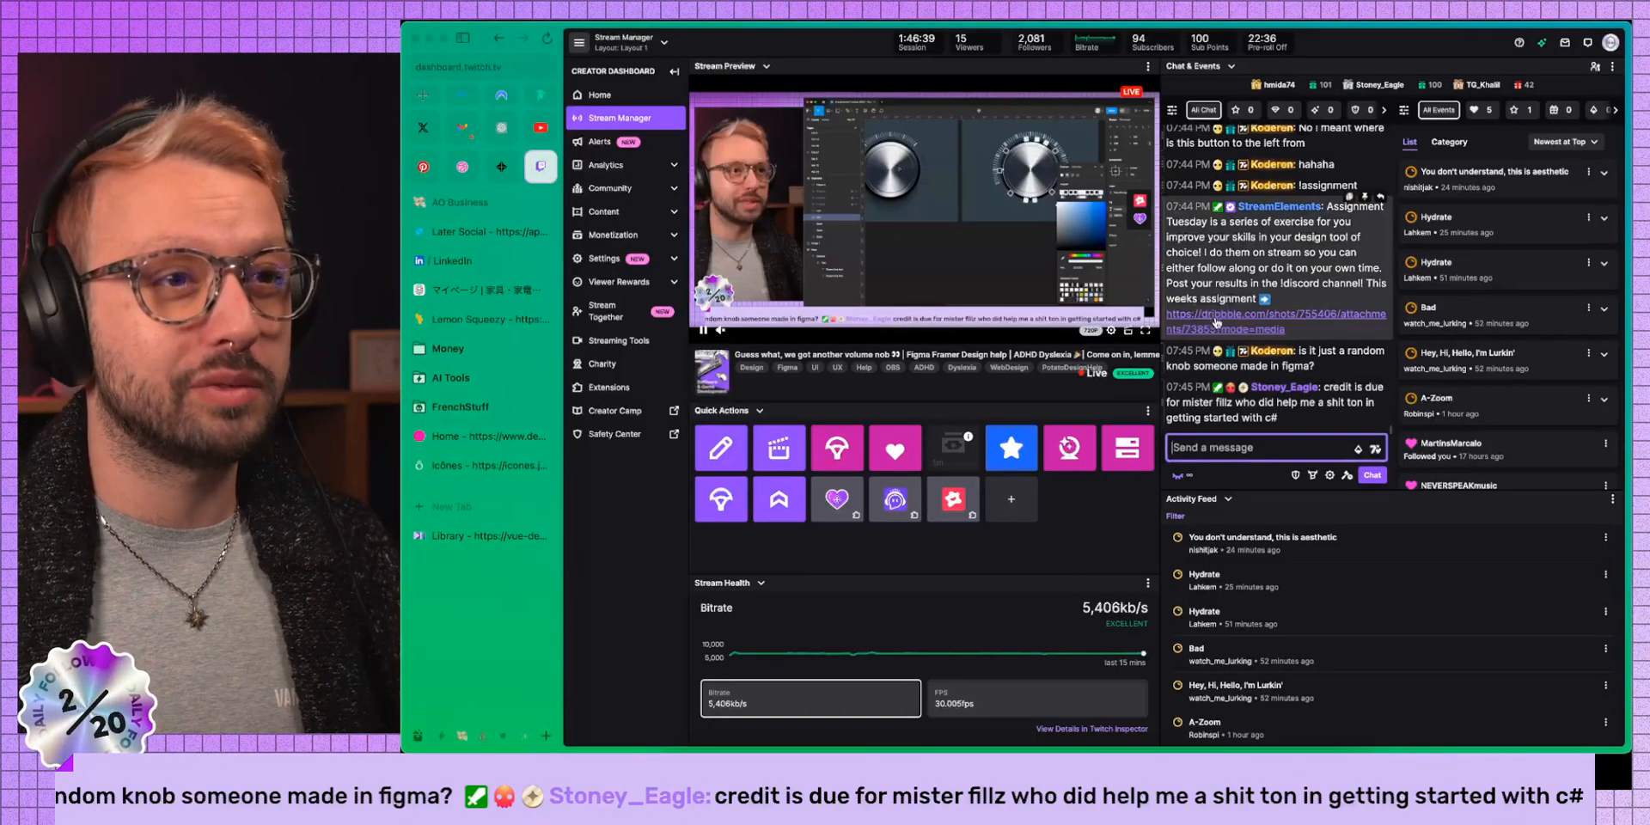
View the Dribbble Knob shot's details (views, likes, tags), then dismiss them.
click(1273, 321)
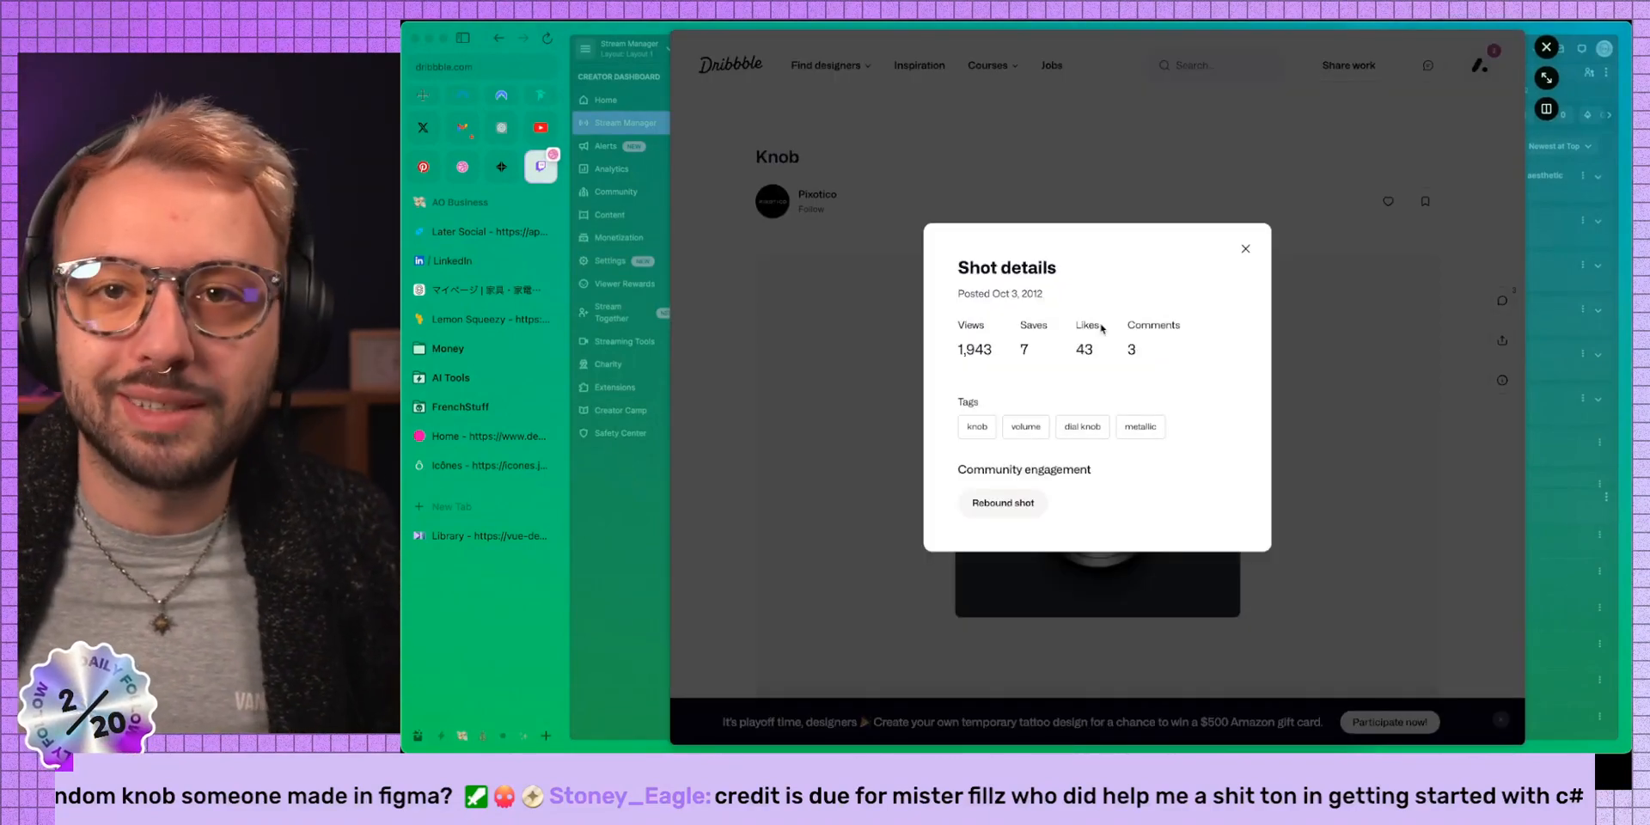
click(1245, 249)
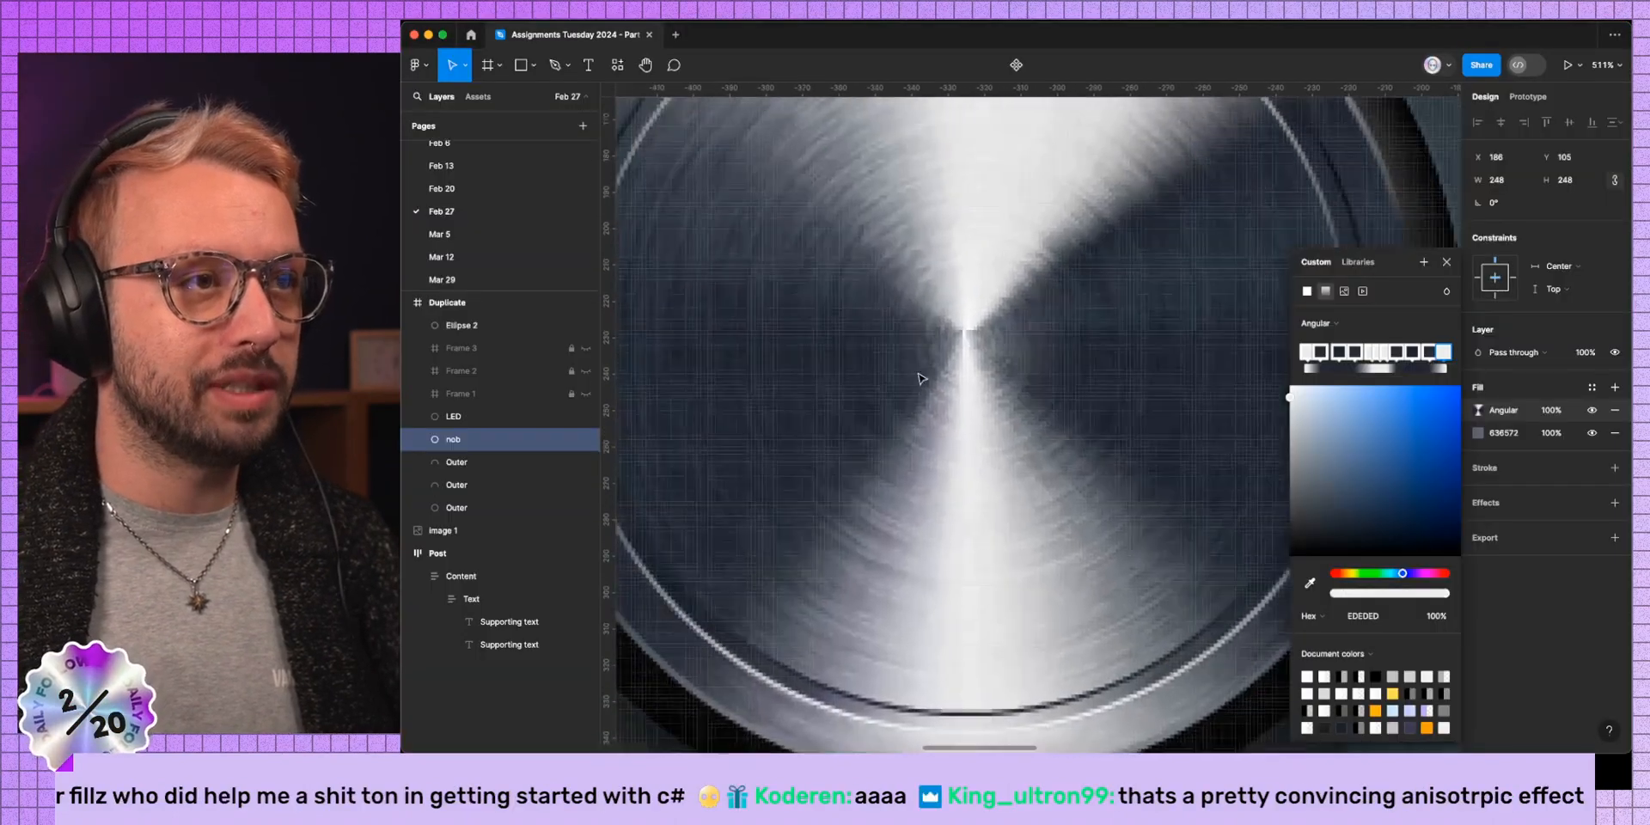
Tune the nob ellipse's angular gradient stops and close the colour picker.
scroll(down, 3)
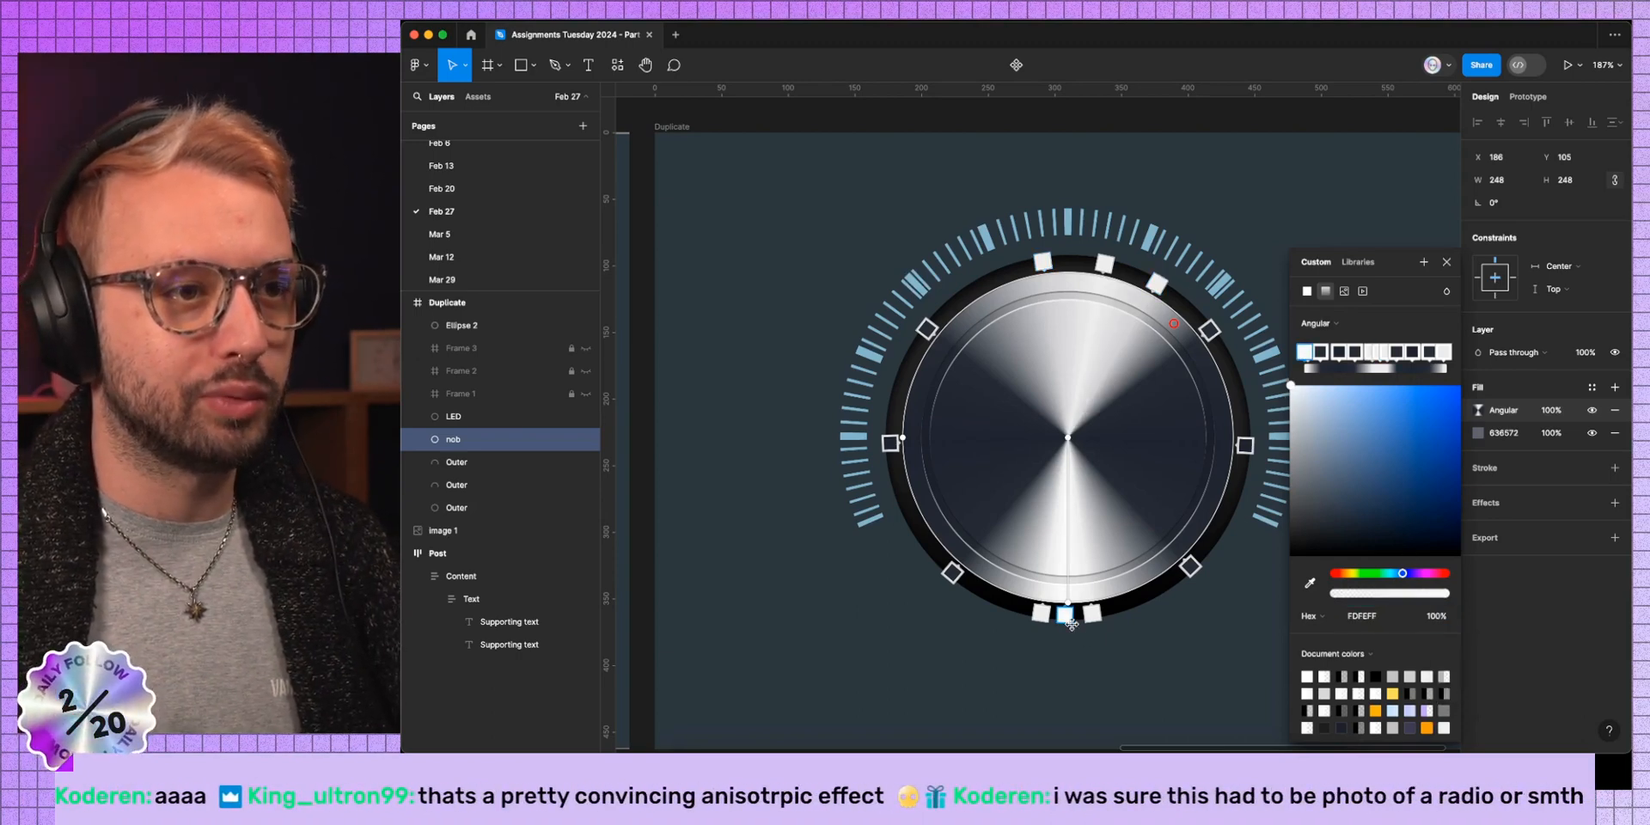
scroll(down, 3)
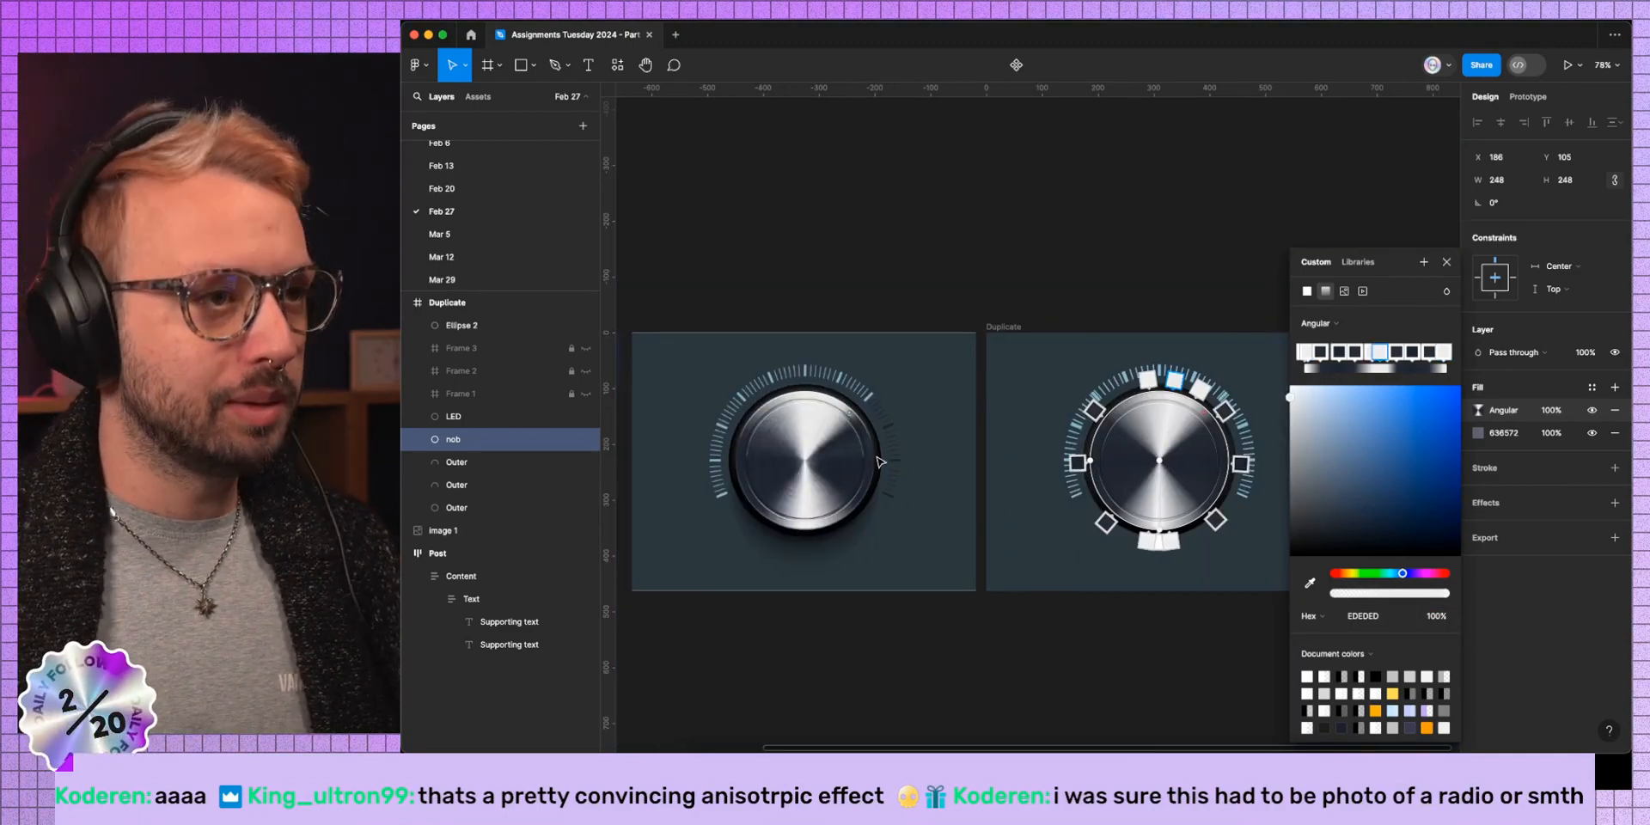
click(1330, 519)
text(FFFFFF)
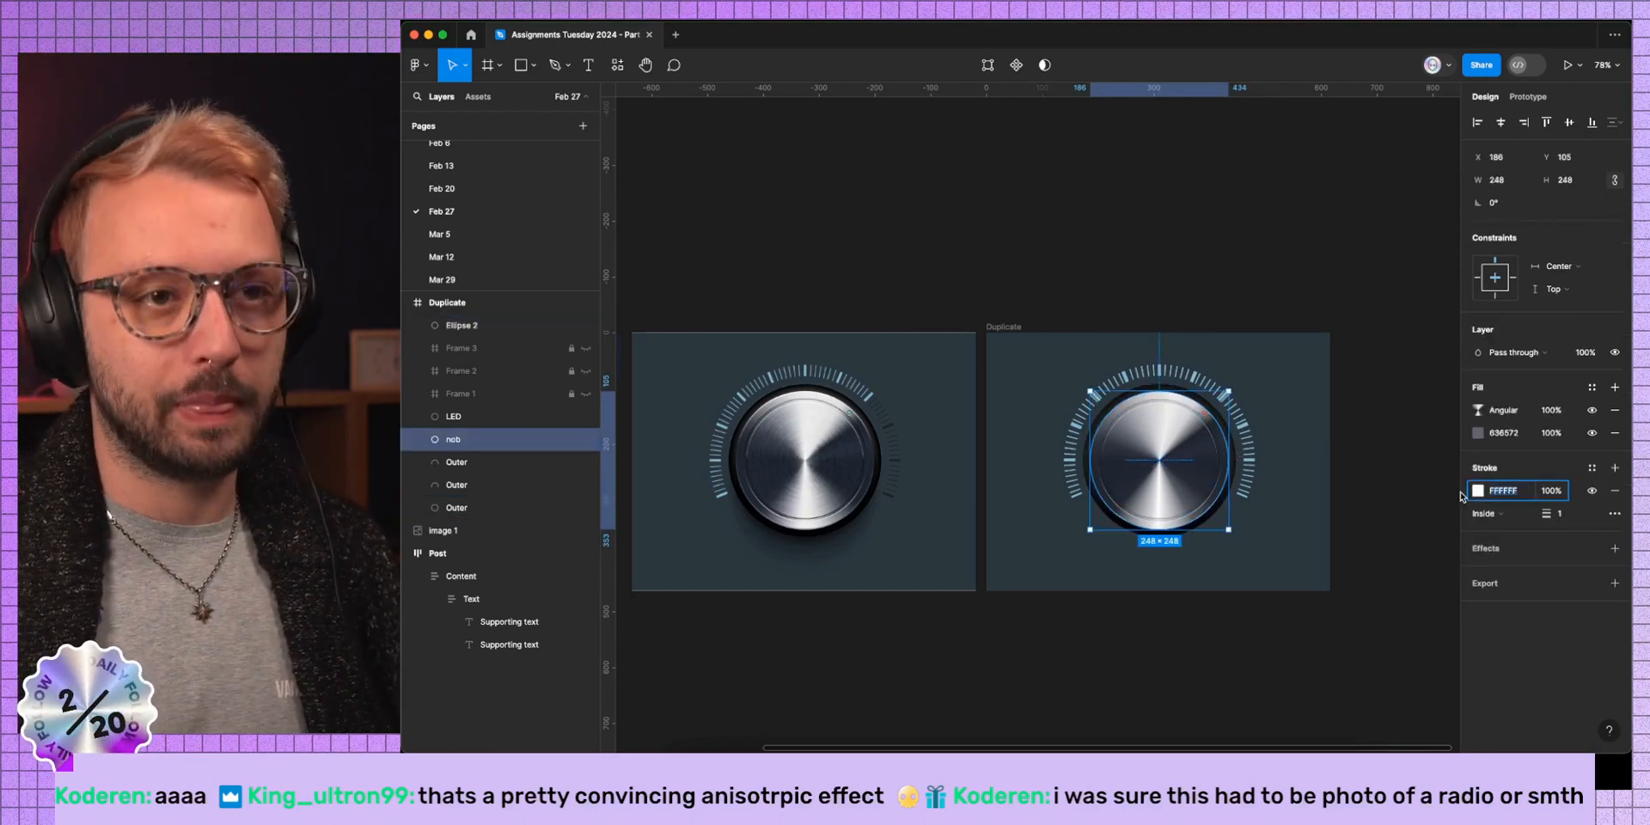
Switch the nob's 1px inside stroke to a linear gradient highlight.
click(1478, 491)
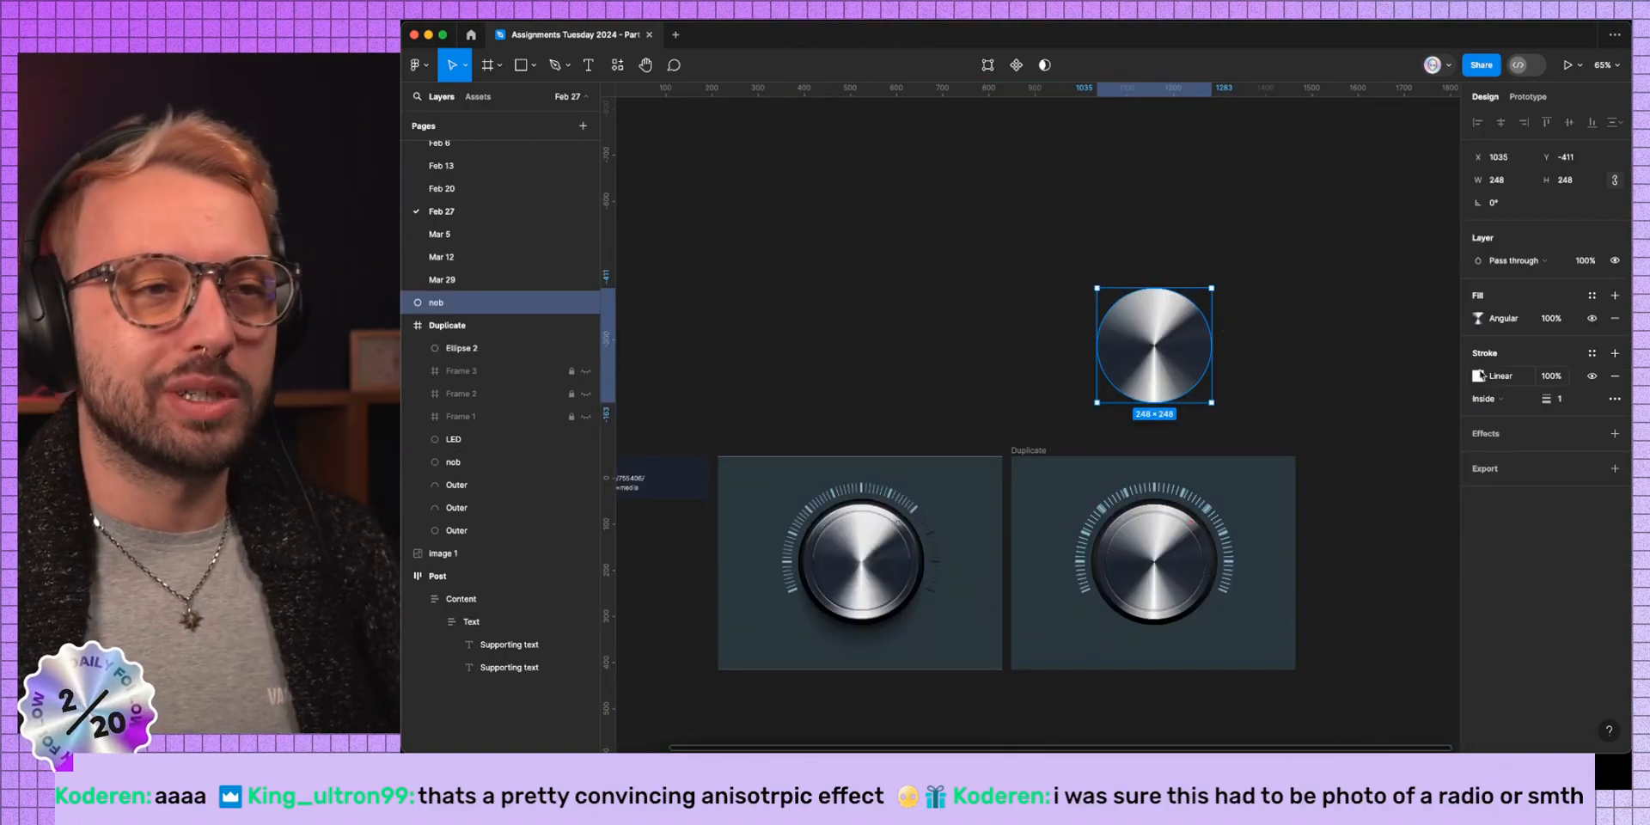
Select Ellipse 113–128 in Frame 3 and edit their stroke settings.
click(1478, 318)
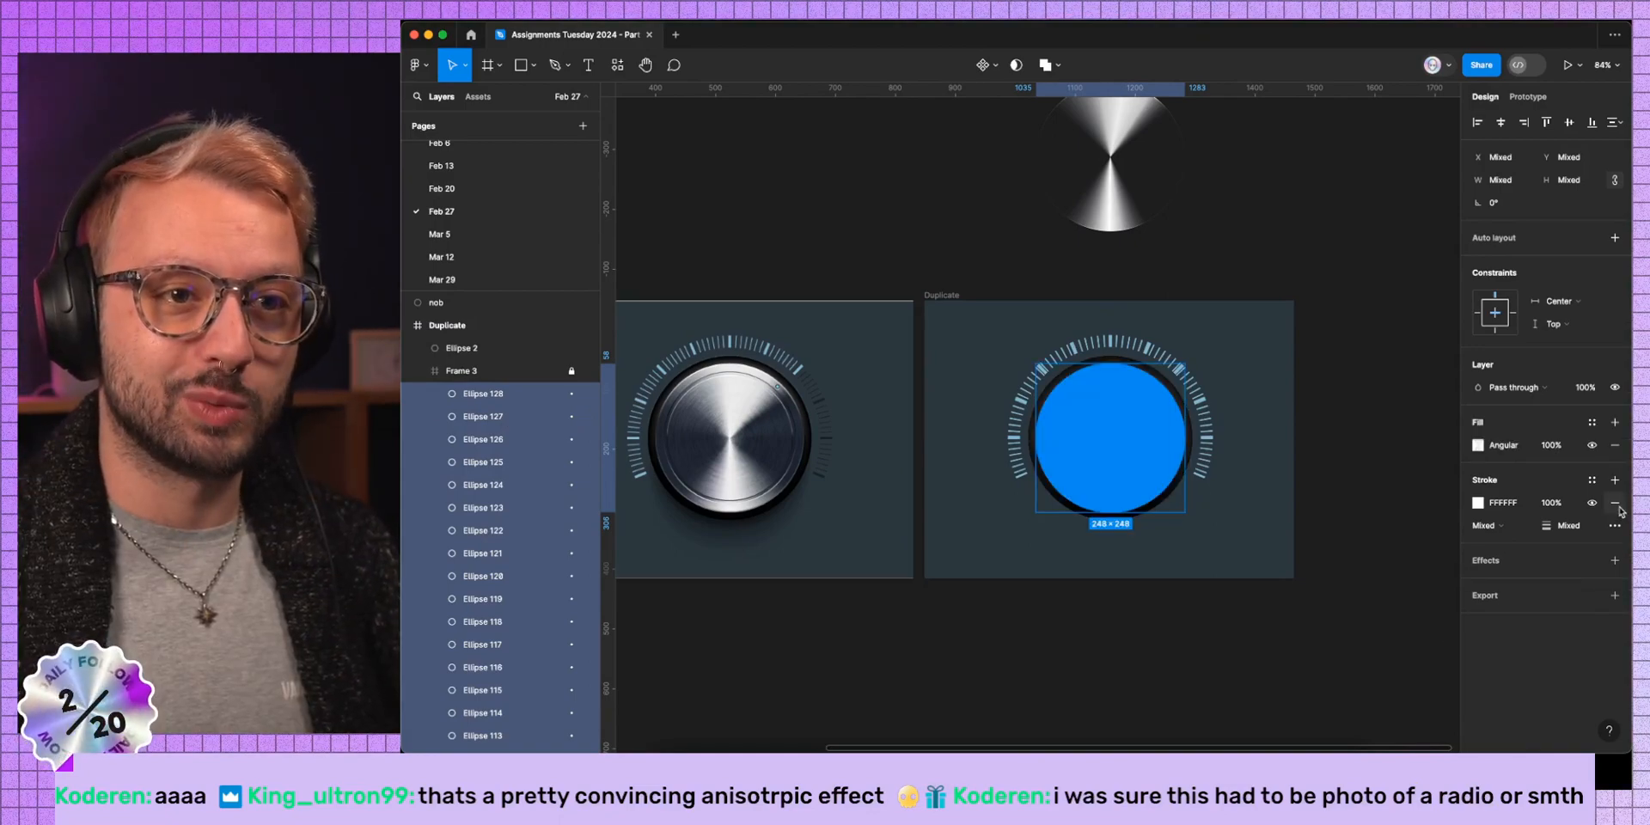
click(1614, 502)
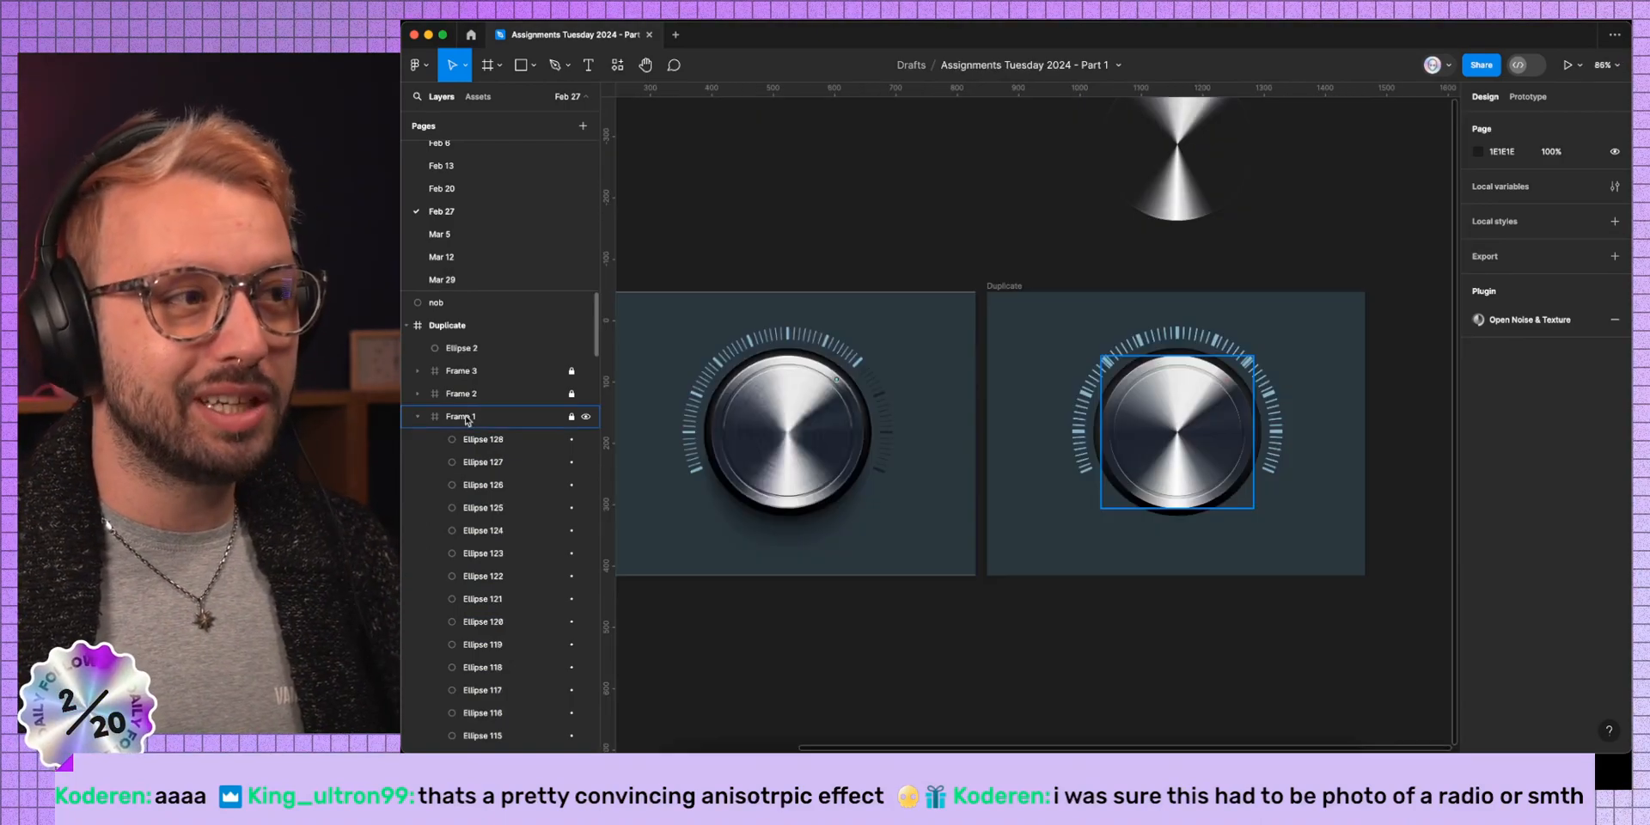
click(483, 421)
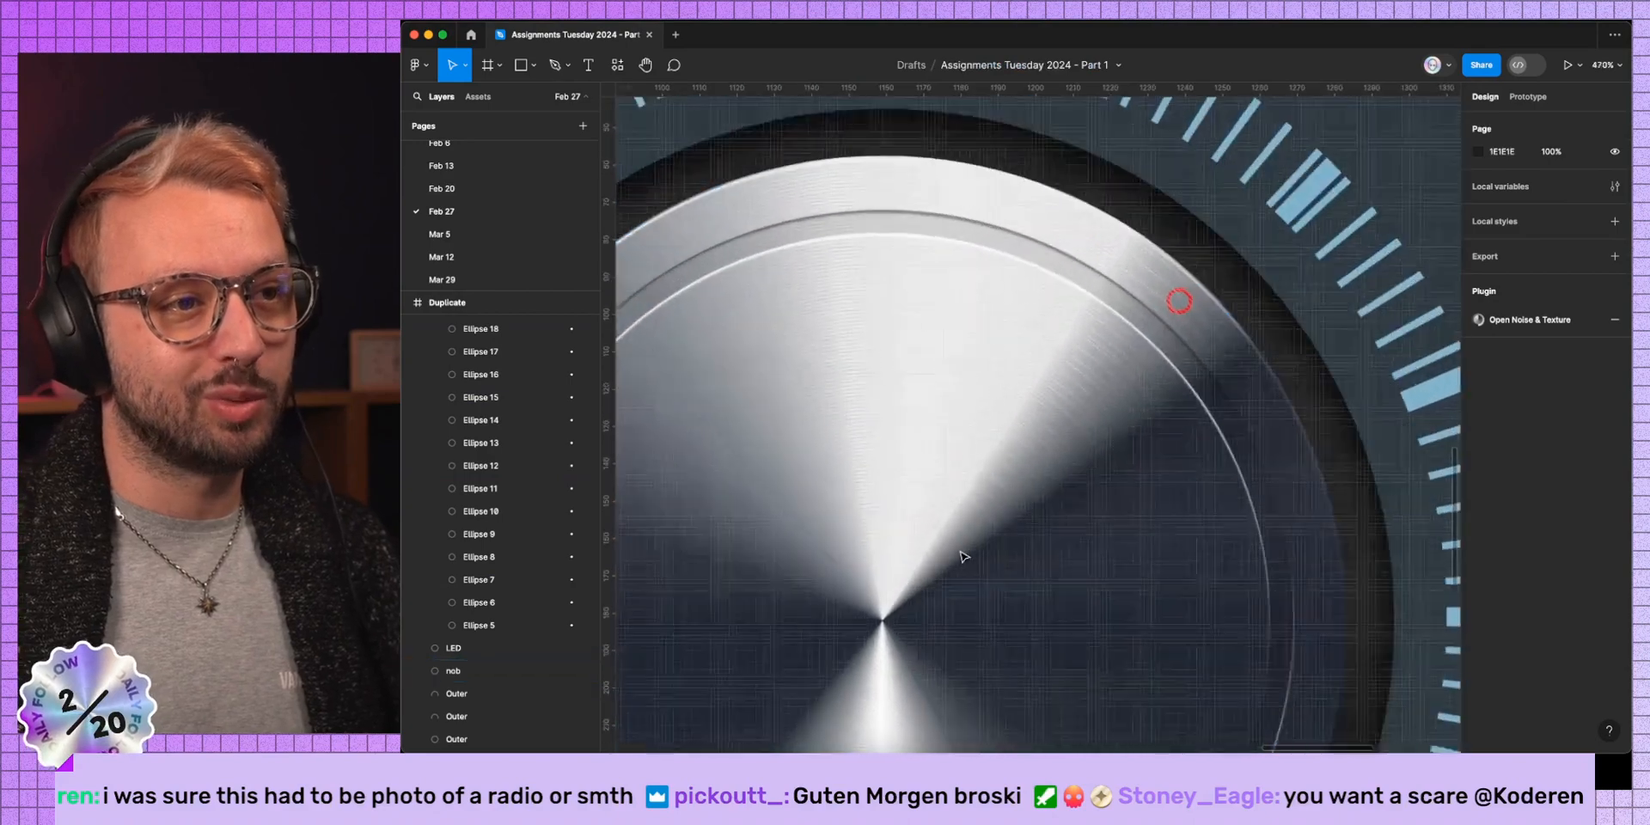
click(453, 670)
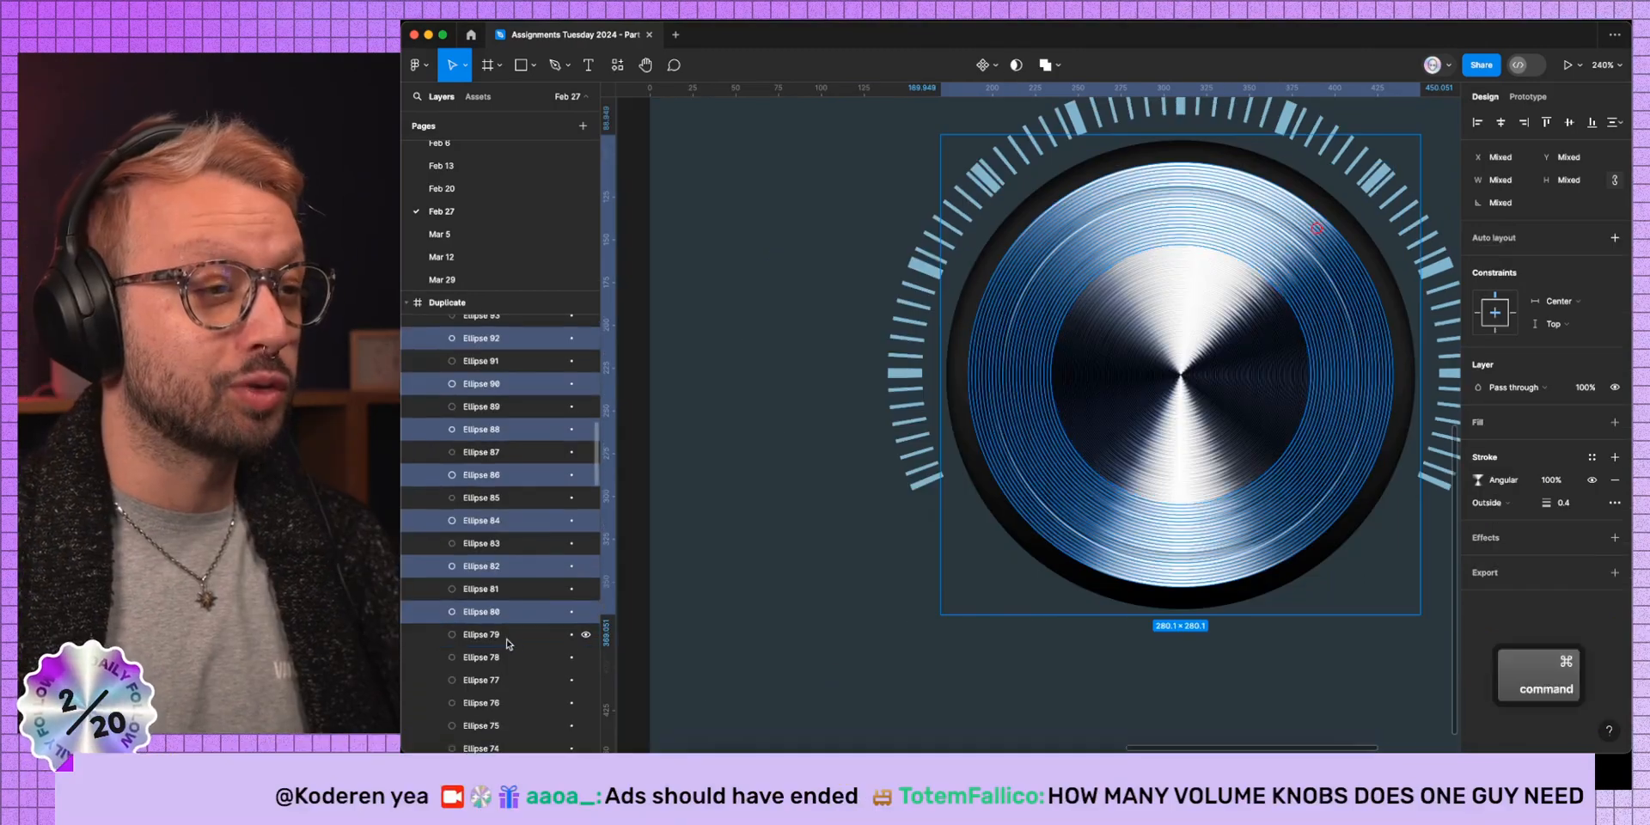
Give alternating ellipses Angular, Outside 0.4 strokes and group Frames 1–3 with Texture.
scroll(down, 3)
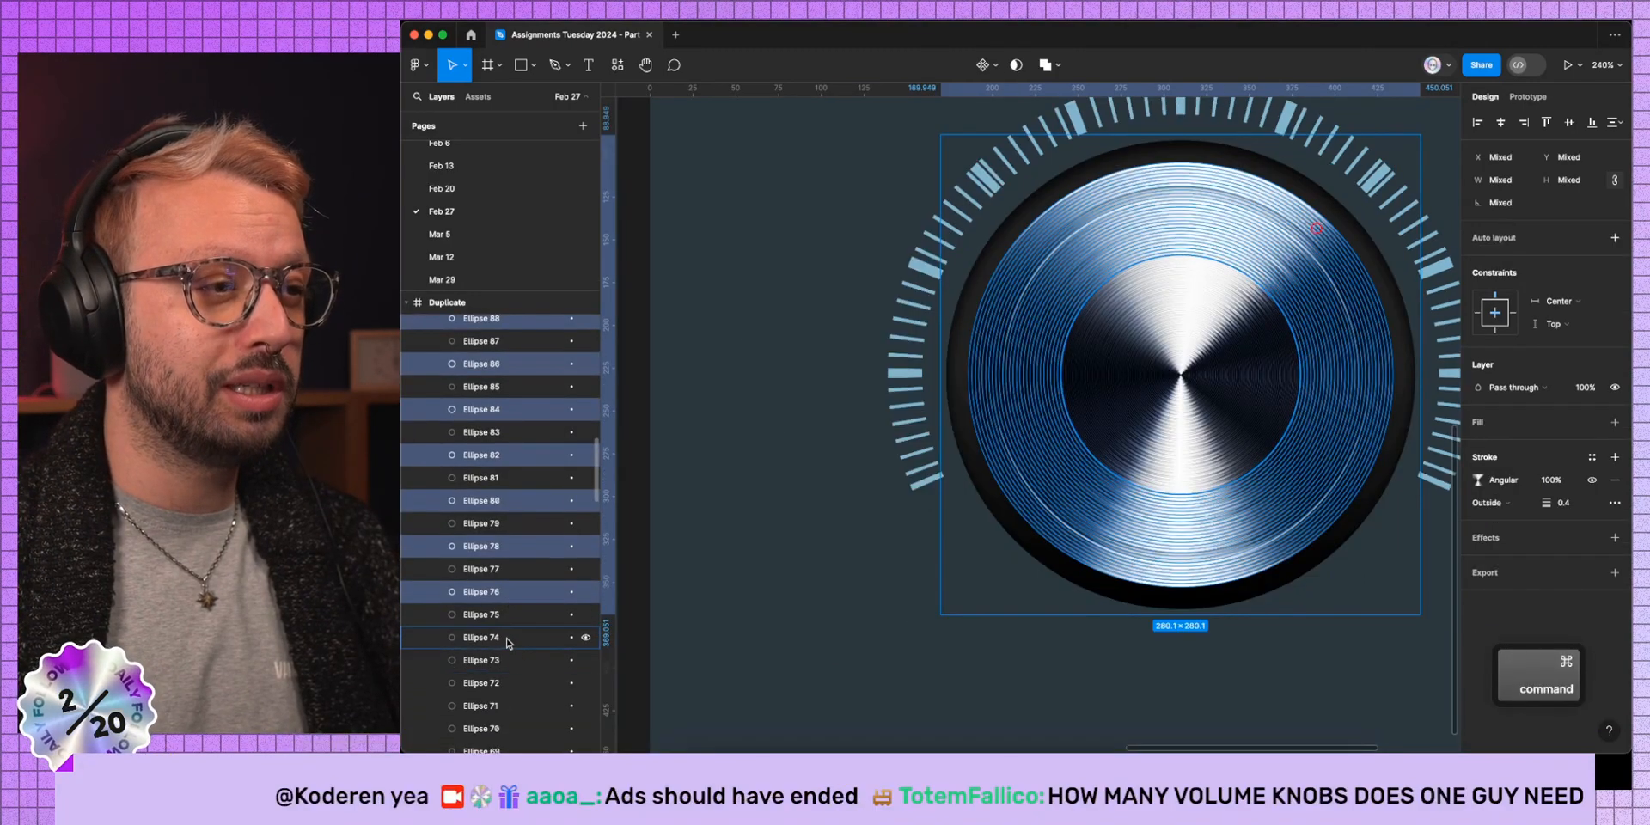
scroll(down, 3)
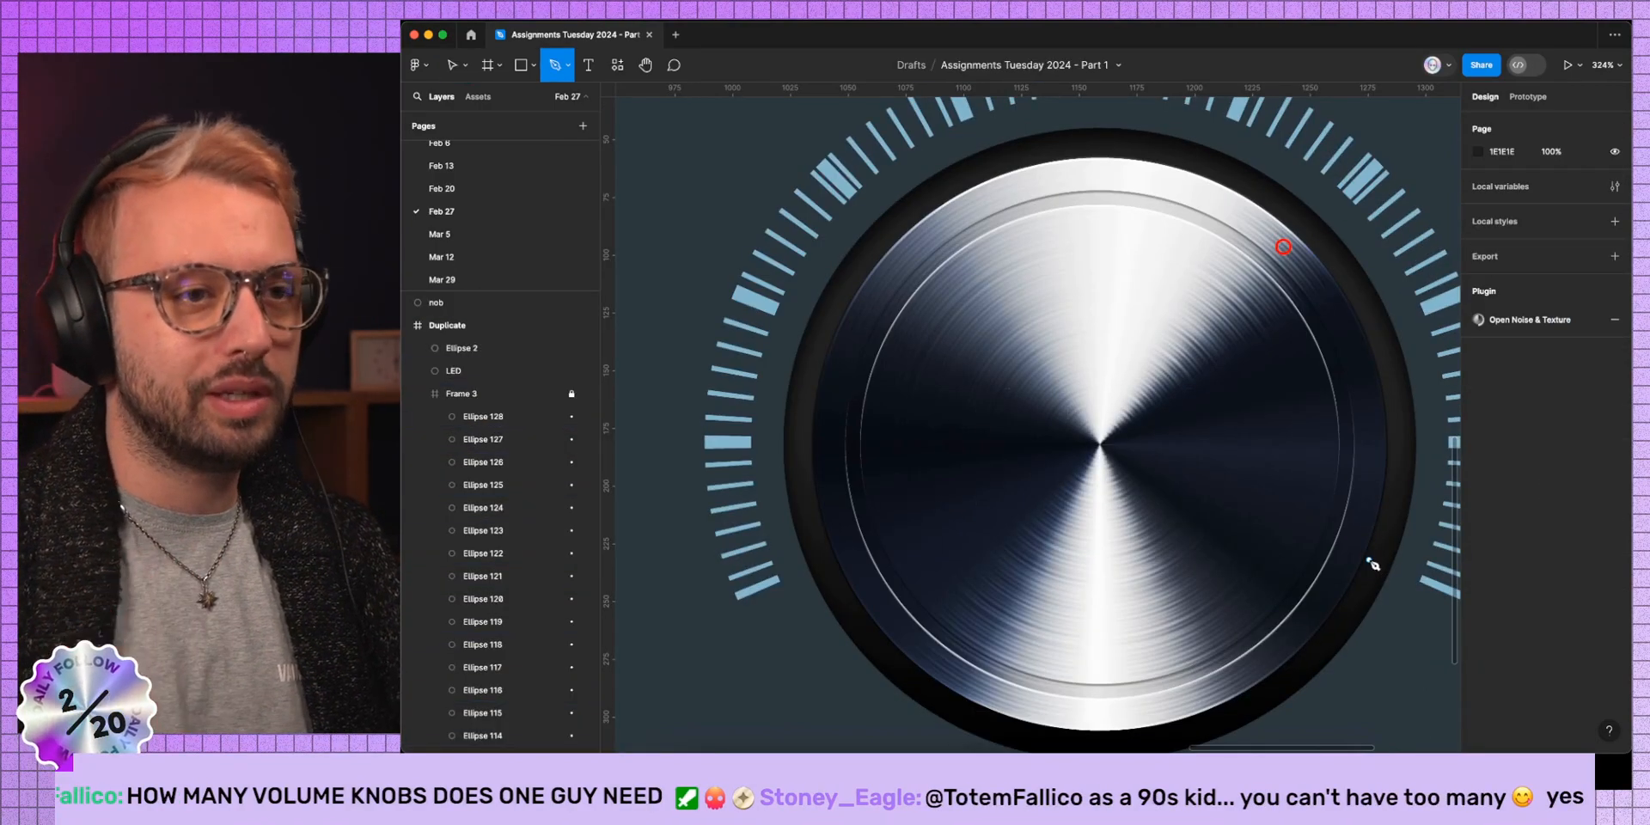
click(460, 393)
text(The figma lagger)
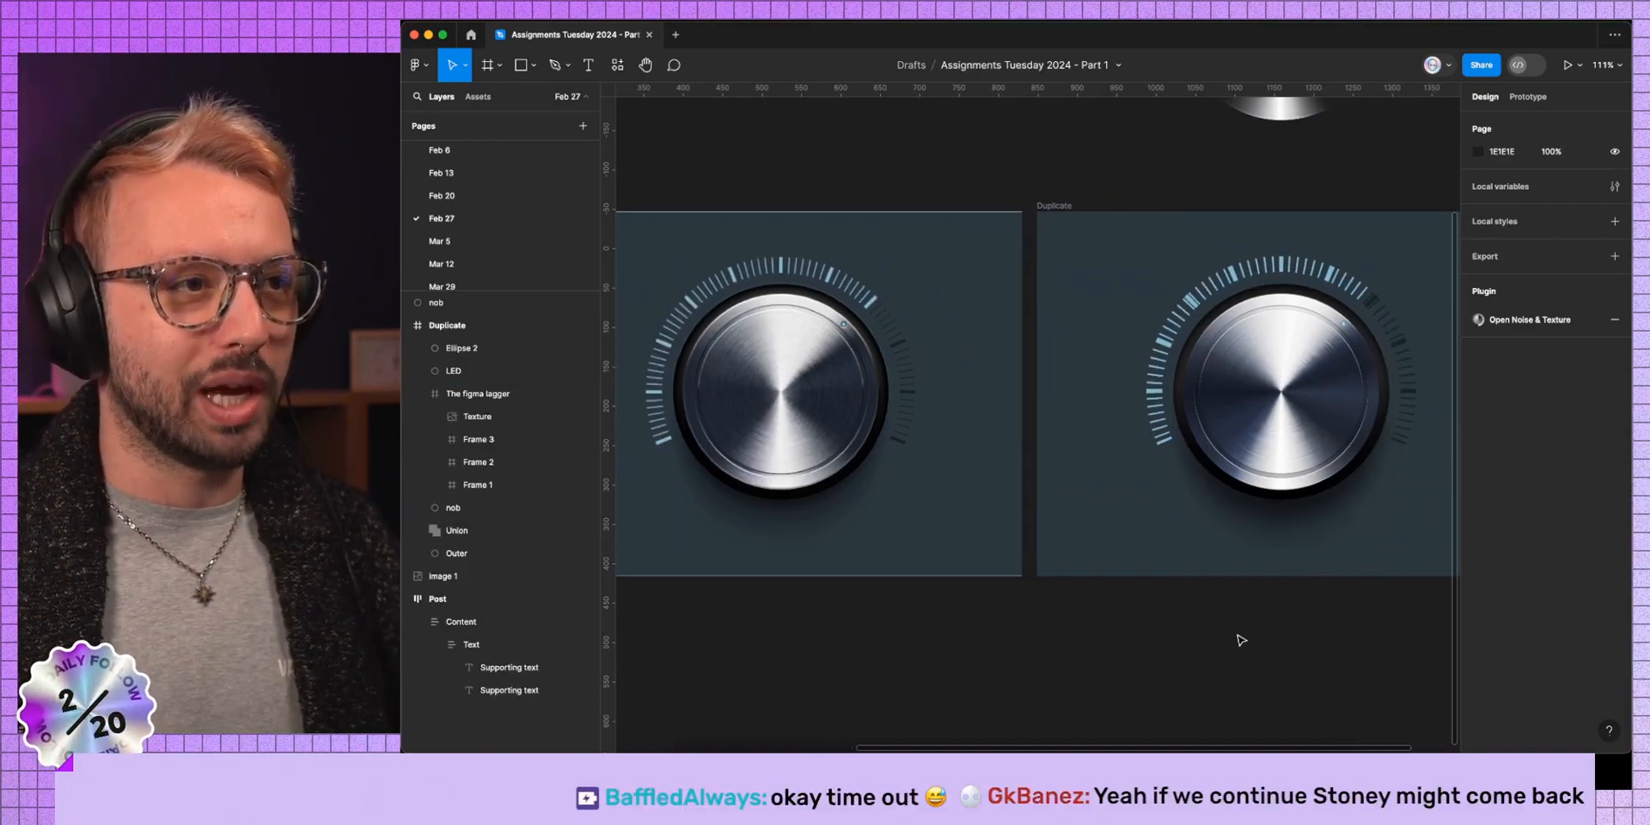
Select Frame 1 inside the duplicate knob and set its layer blend mode to Screen.
click(453, 507)
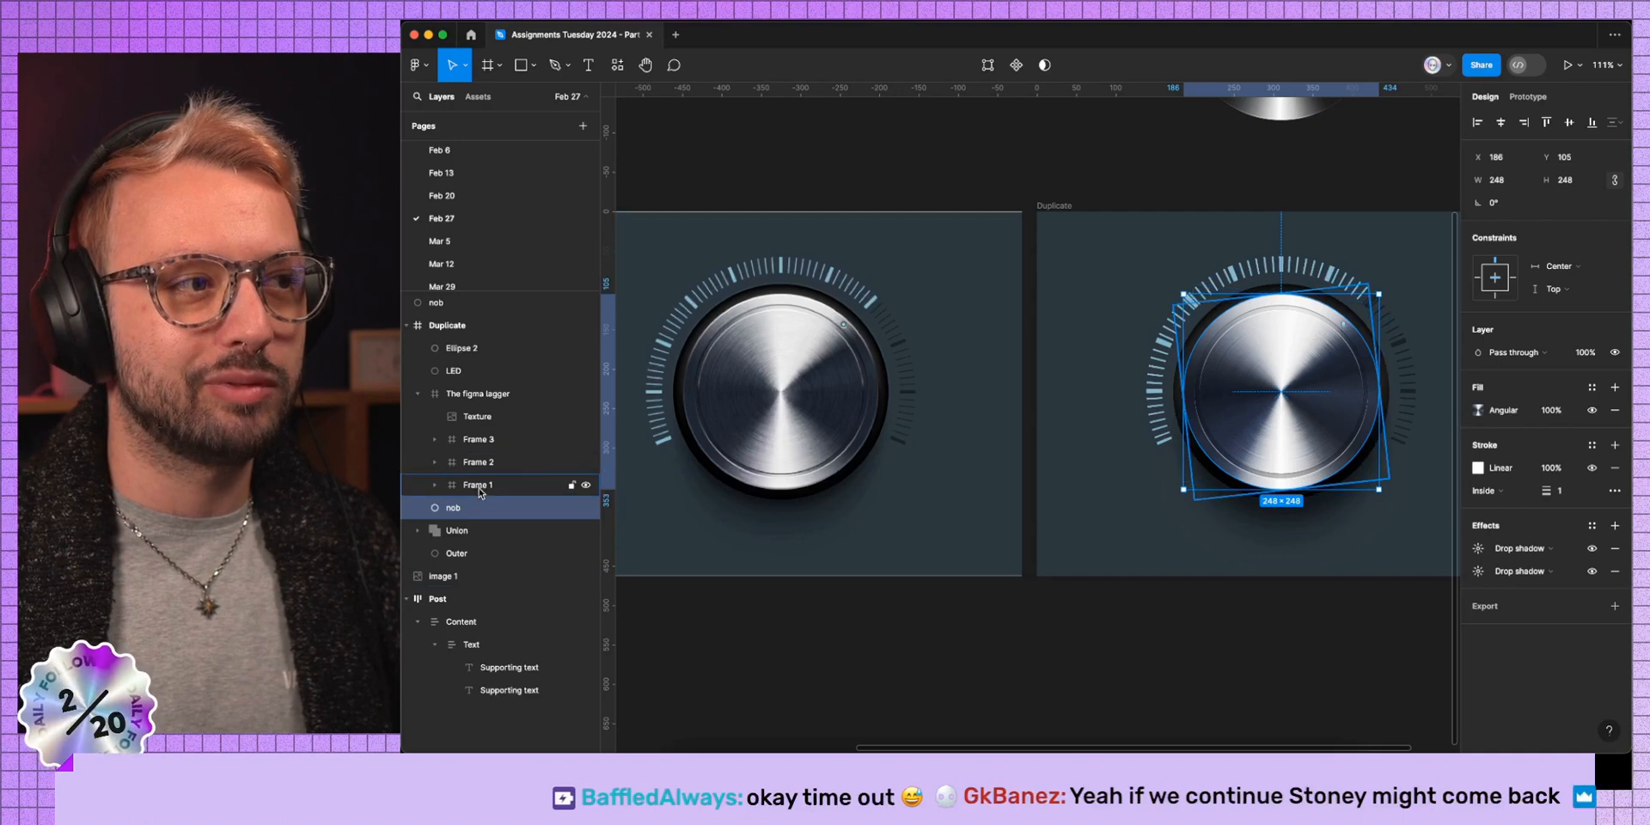
click(478, 485)
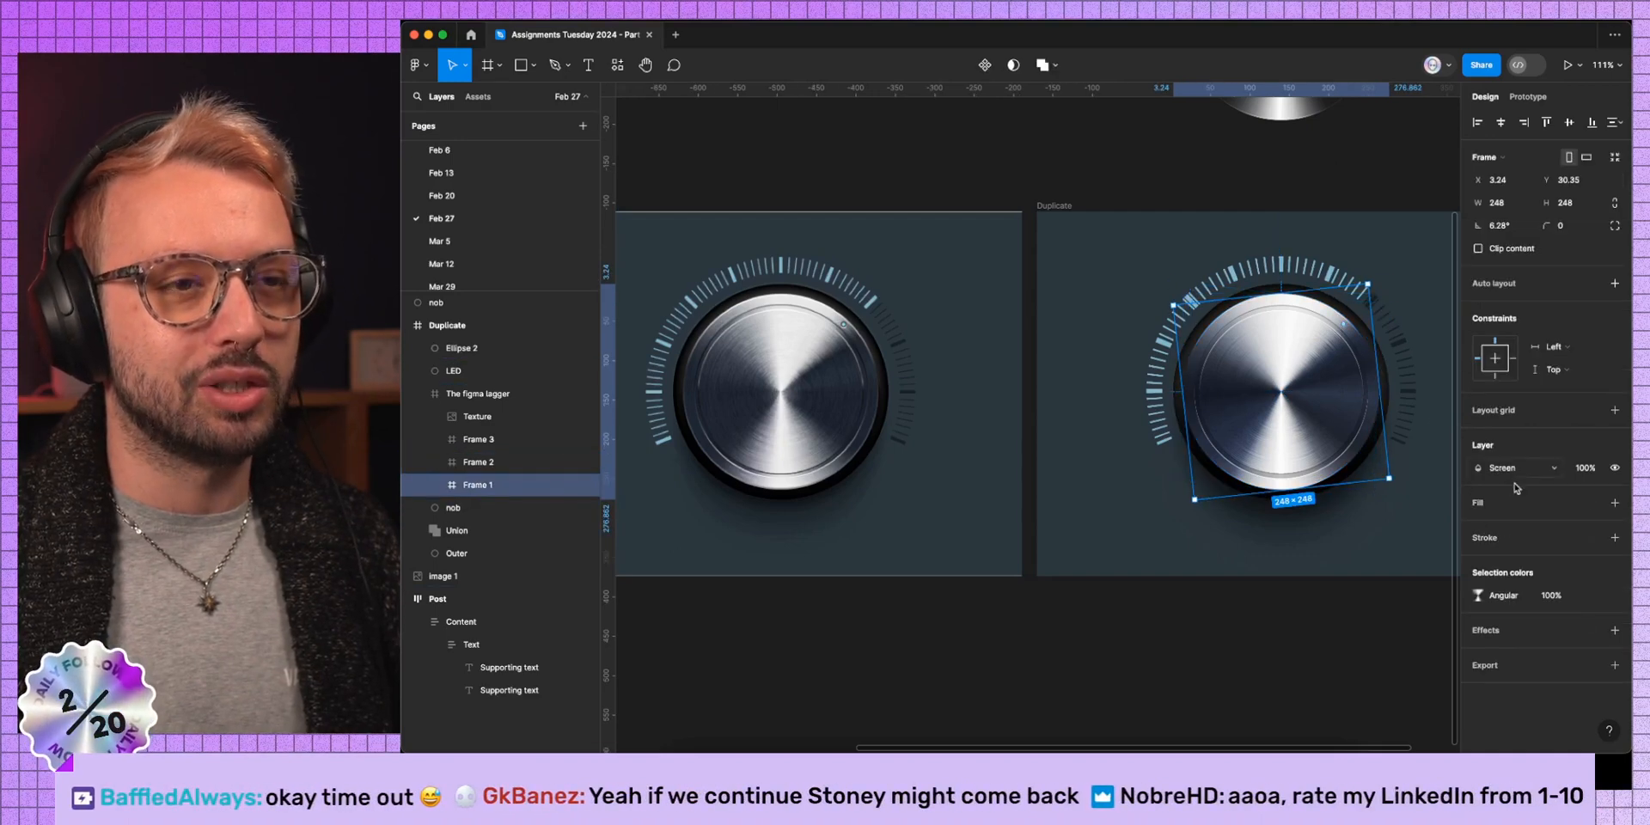
click(1515, 467)
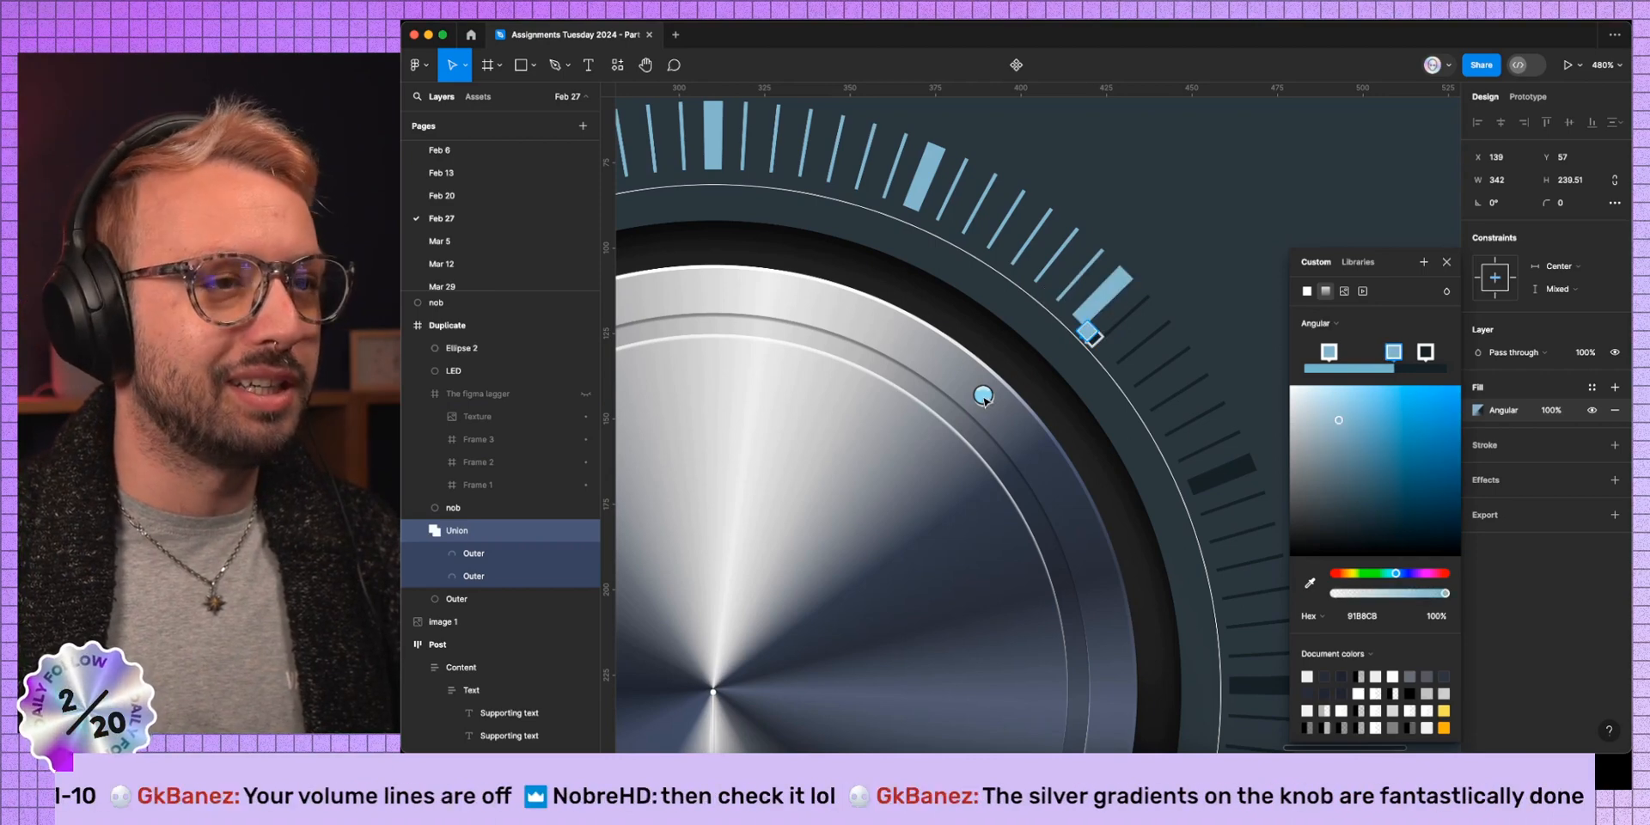
Select the small LED dot on the knob's rim and its layer.
click(454, 370)
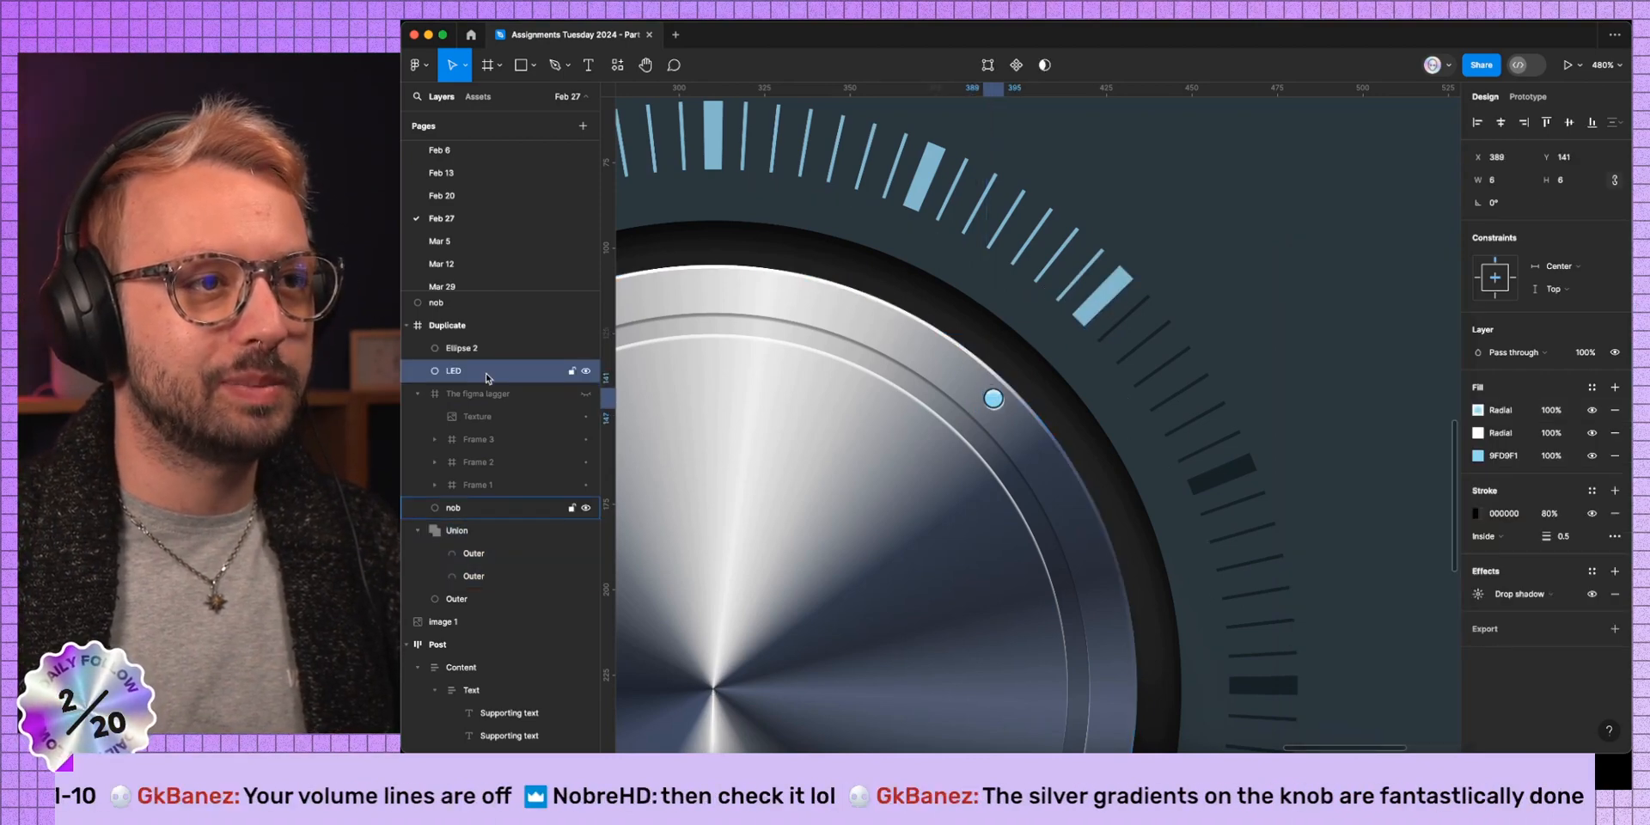
click(990, 398)
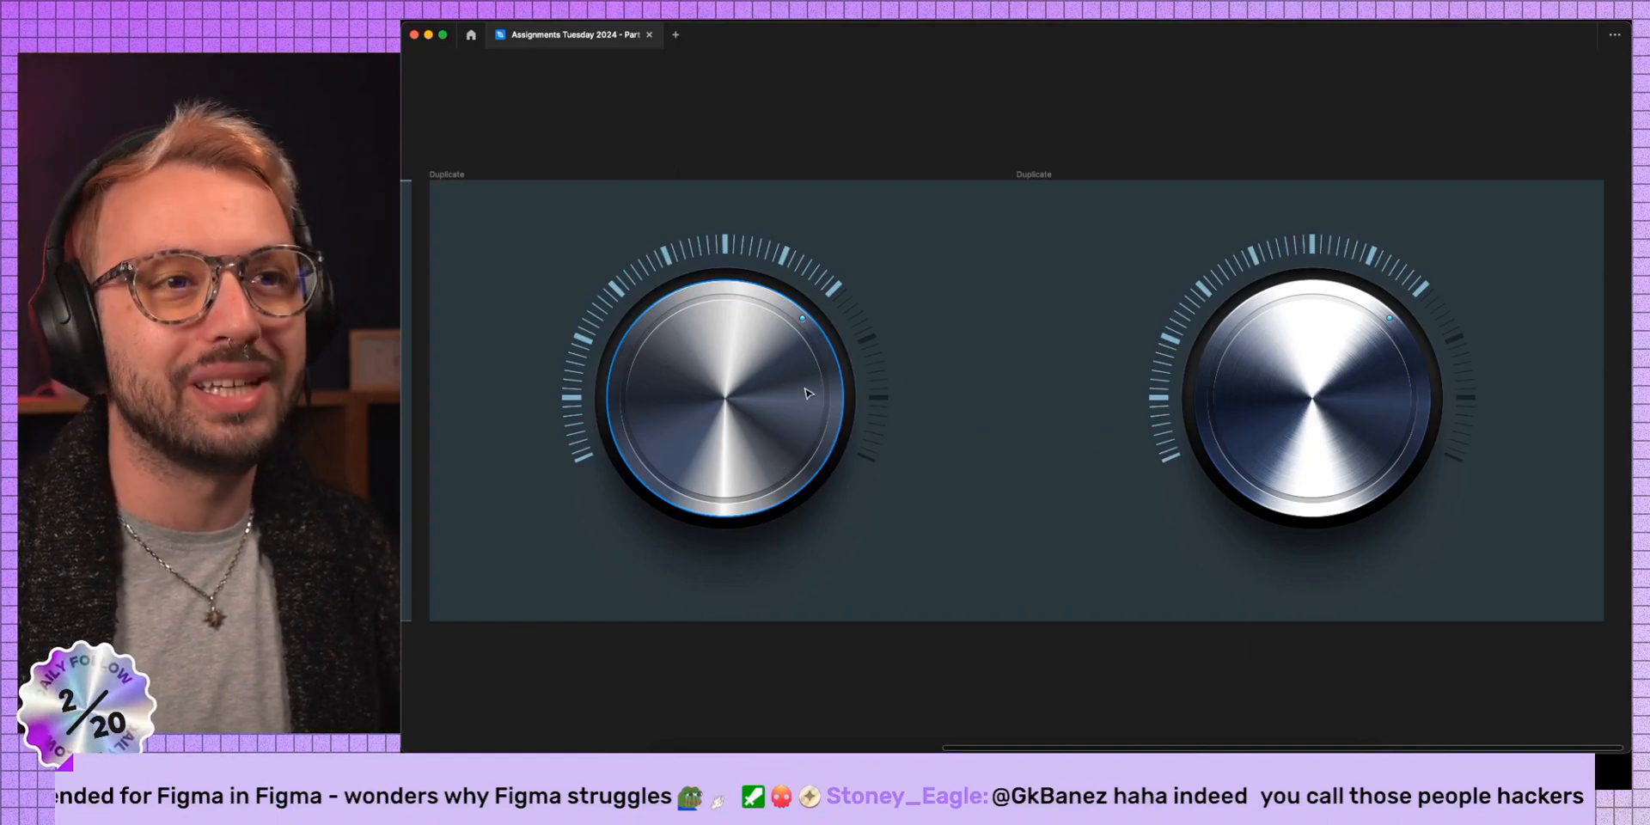
Display the finished metal knob beside the reference knob in presentation view.
click(1310, 394)
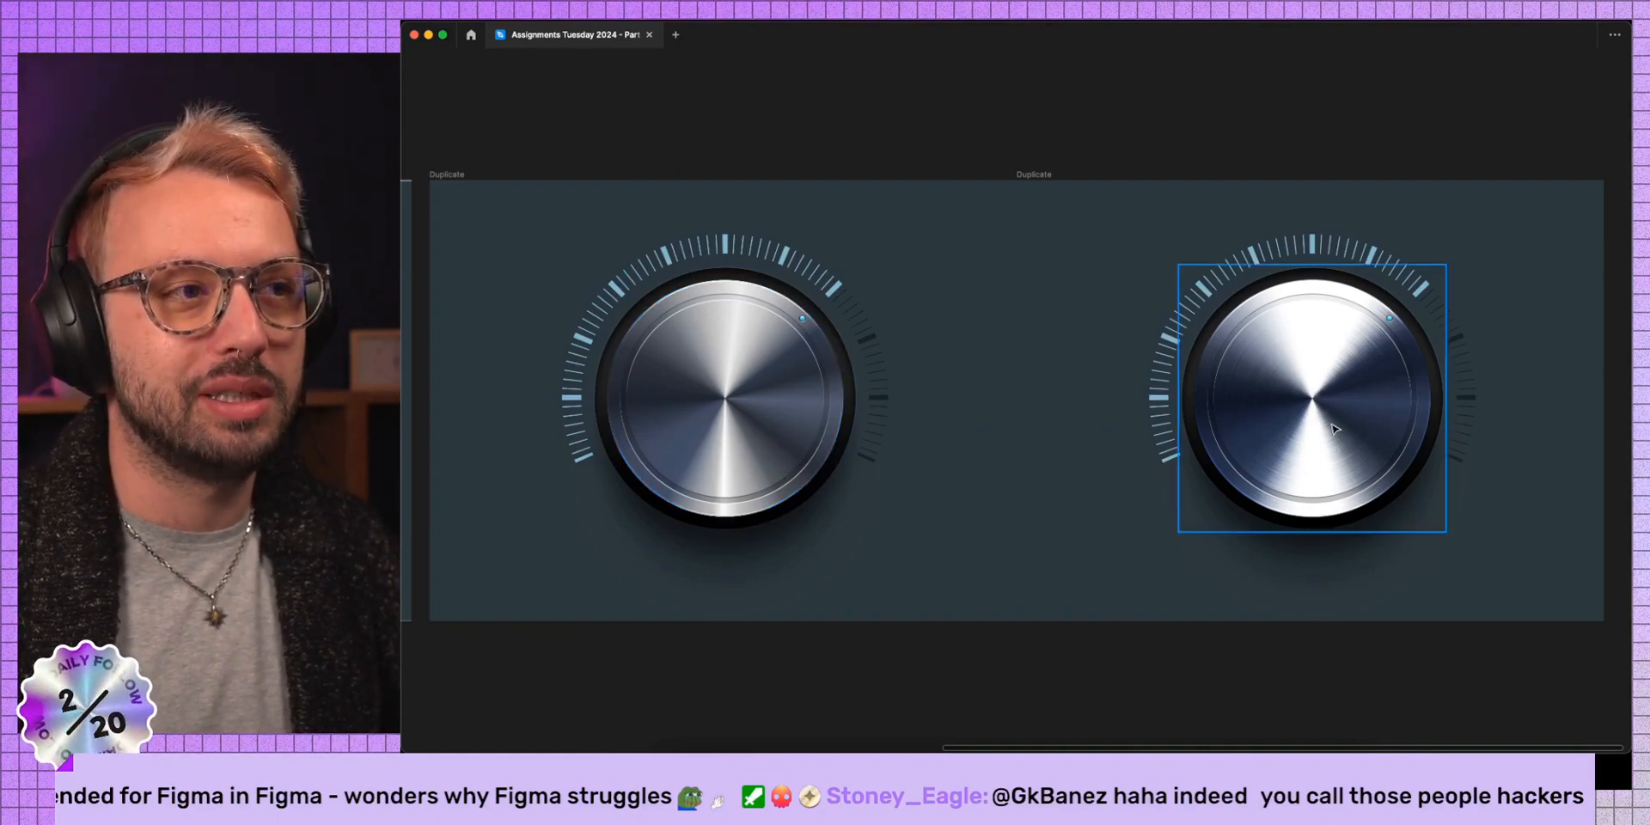